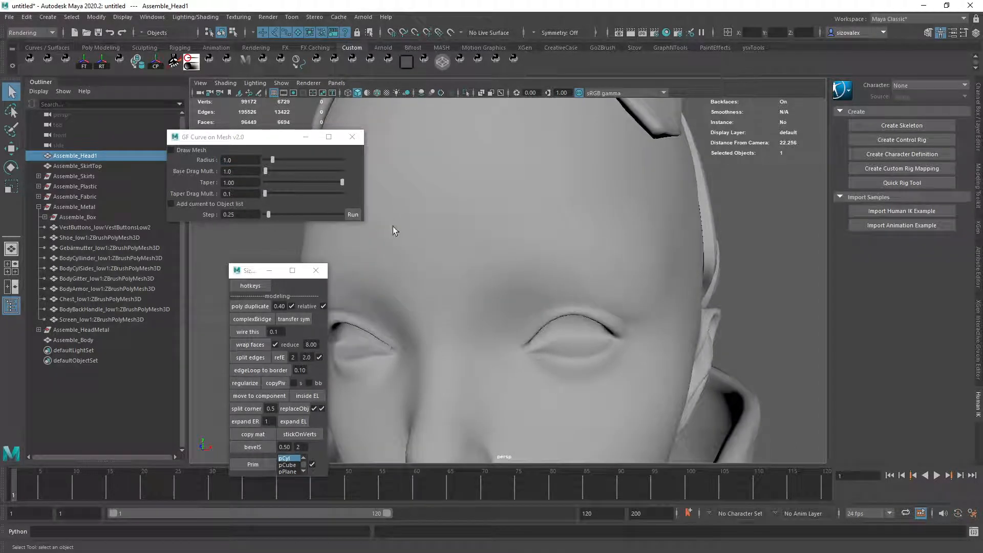
Set the curve-on-mesh Step to 0.10 and draw the first curves on Assemble_Head1's brow
click(240, 159)
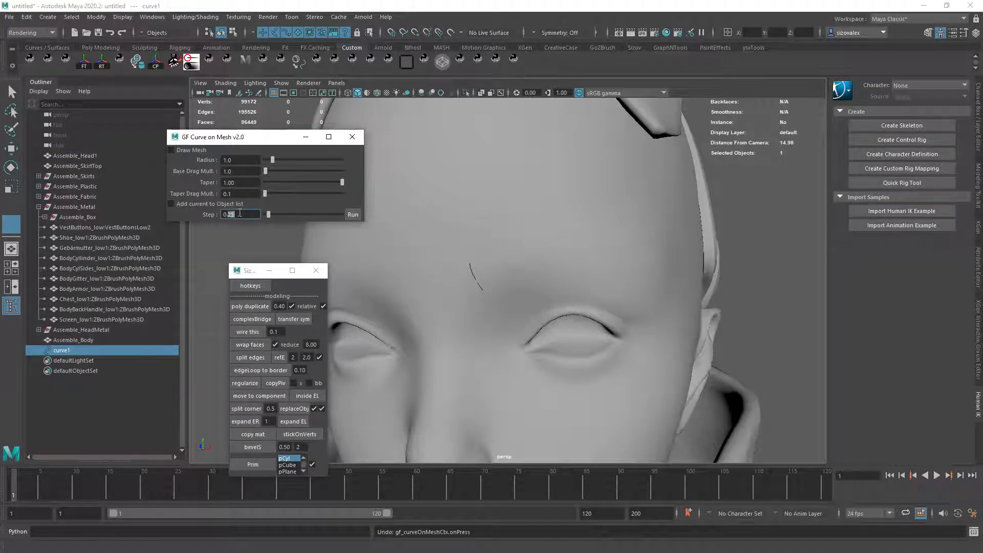
text(0.10)
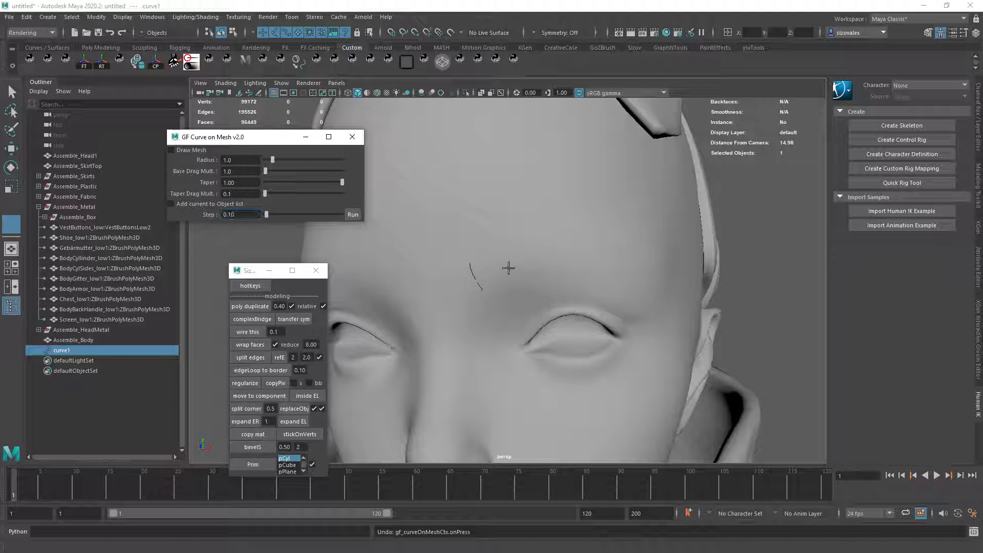
click(352, 215)
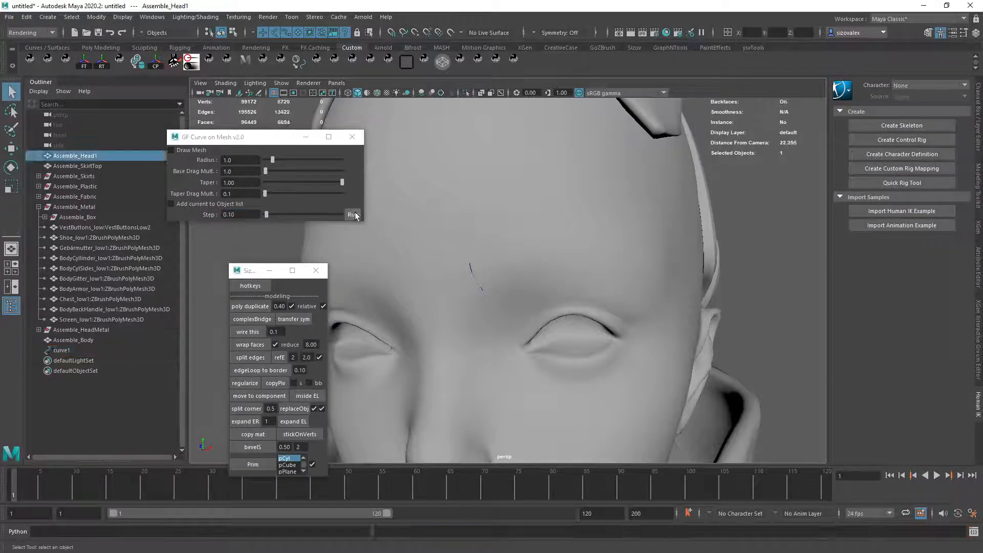
click(353, 215)
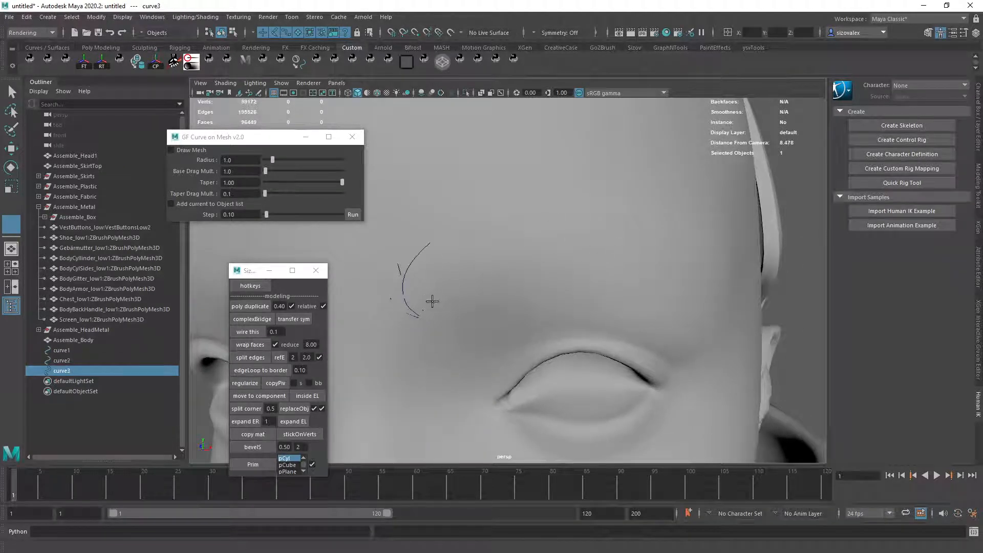
Draw more short hair strokes along the eyebrow, up to about 43 curves
drag(414, 257, 427, 320)
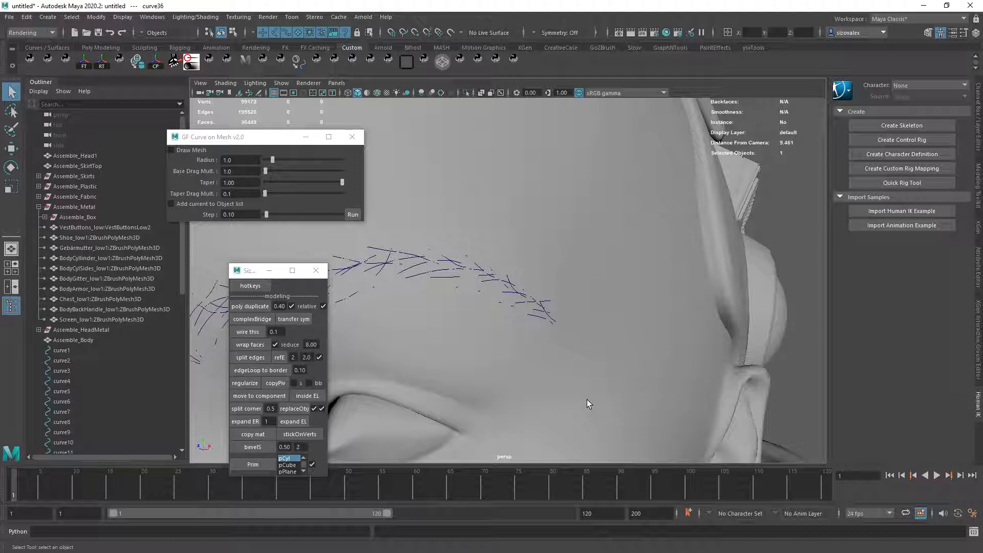
mouse_move(562, 269)
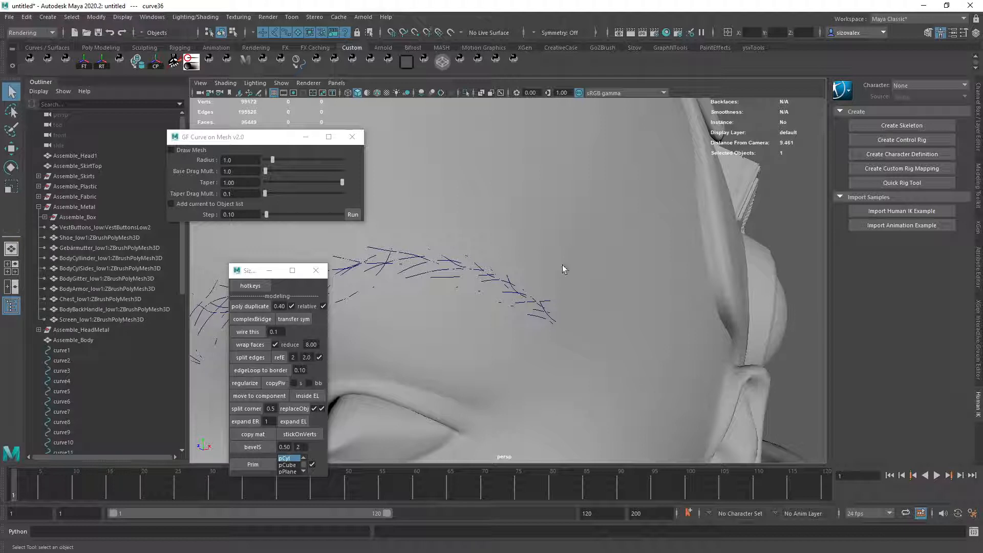
click(353, 214)
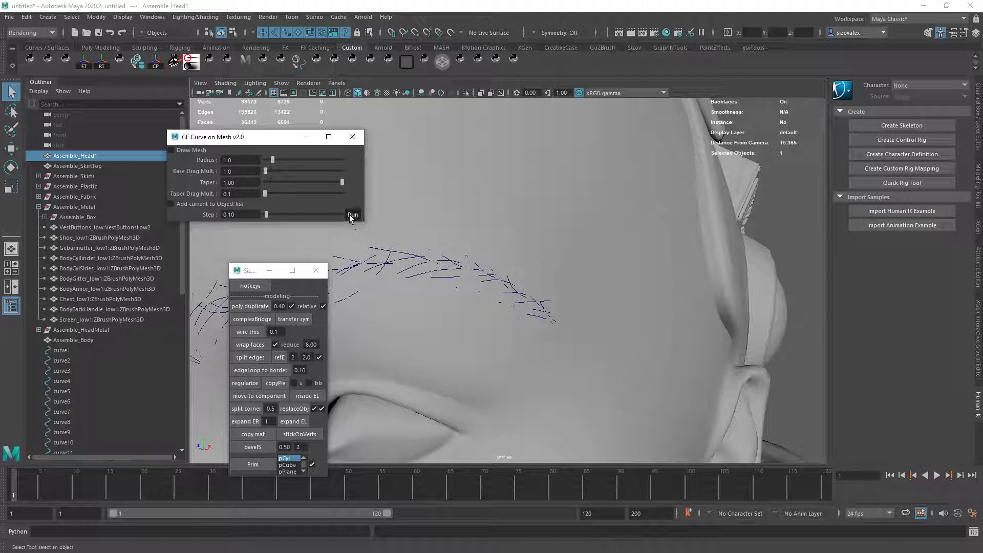
click(353, 214)
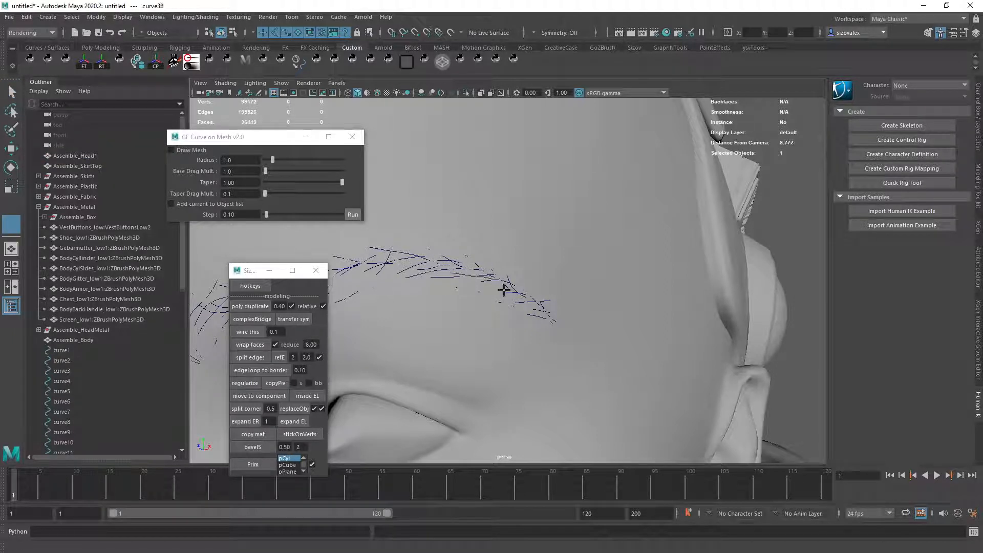
drag(502, 288, 612, 307)
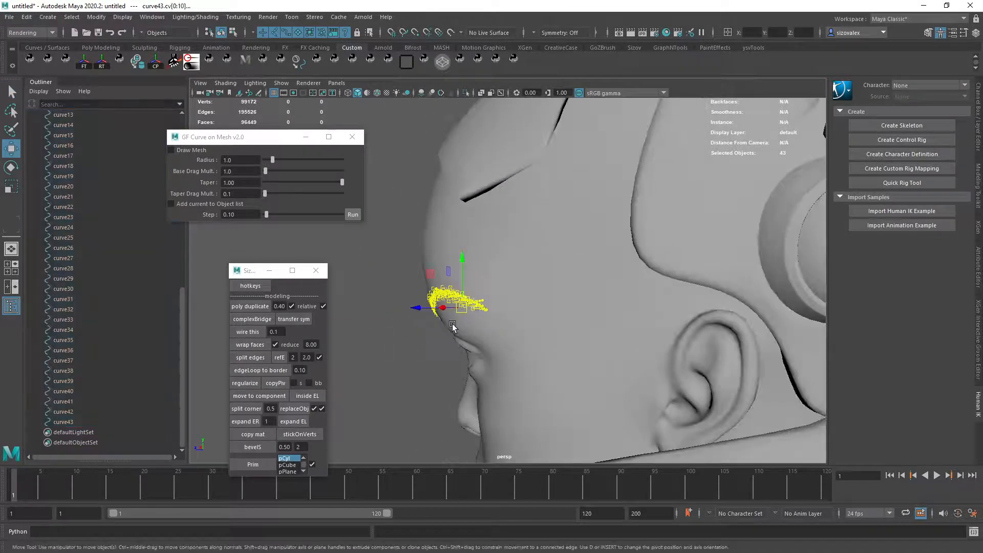
Move the eyebrow curves into shape and add a long transition curve past the temple
drag(443, 308, 411, 307)
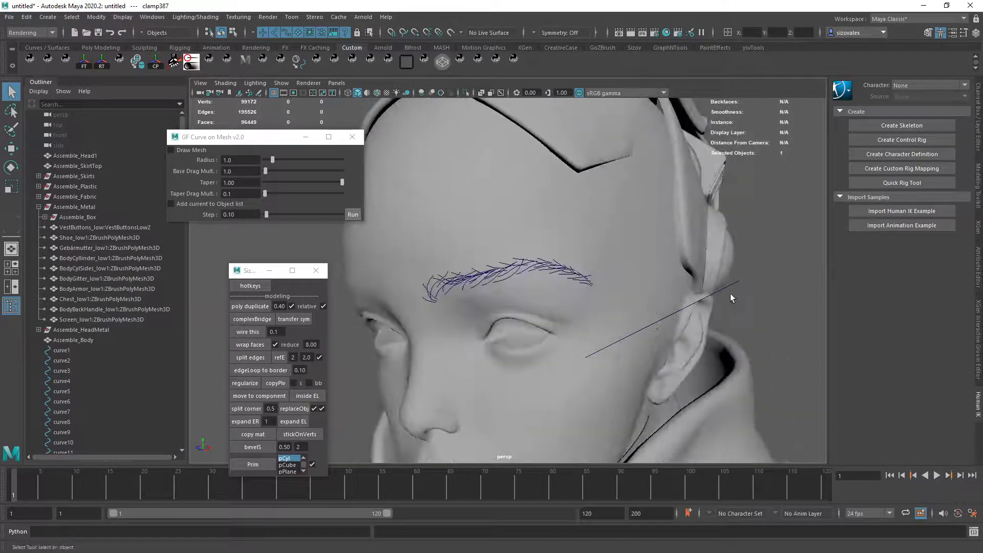
Move CVs on transition_curve to bend it into a kinked path
click(656, 343)
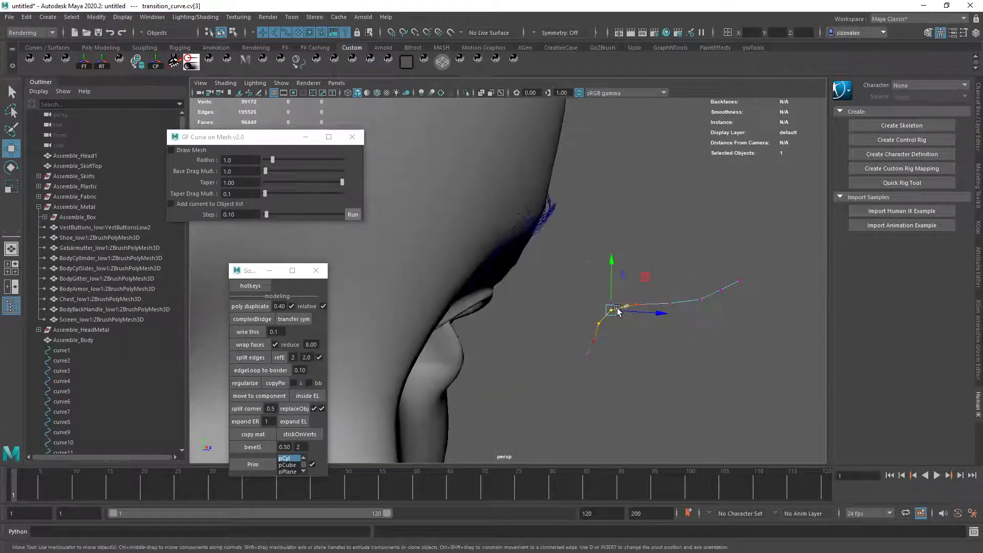
drag(617, 310, 595, 298)
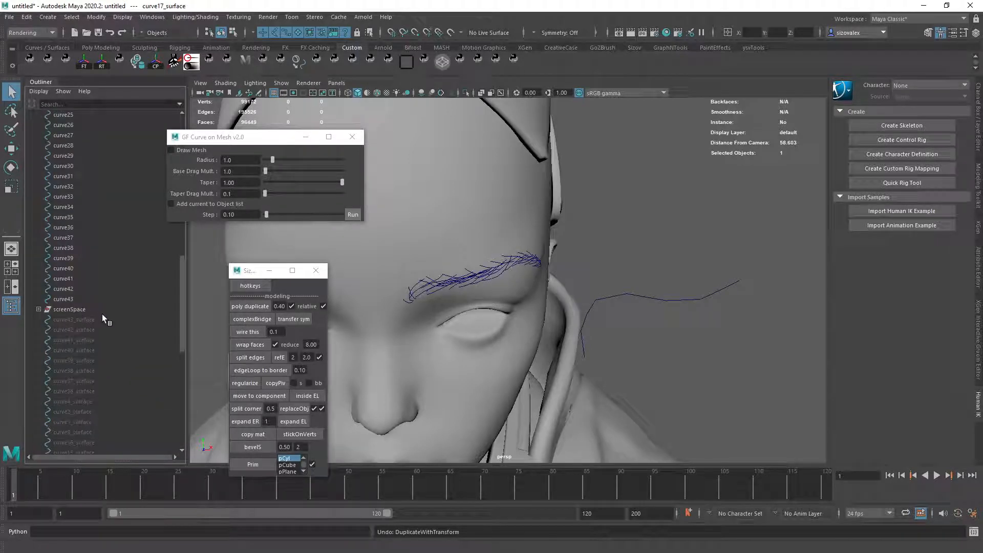
Open the XGen Editor from the side tab
click(62, 410)
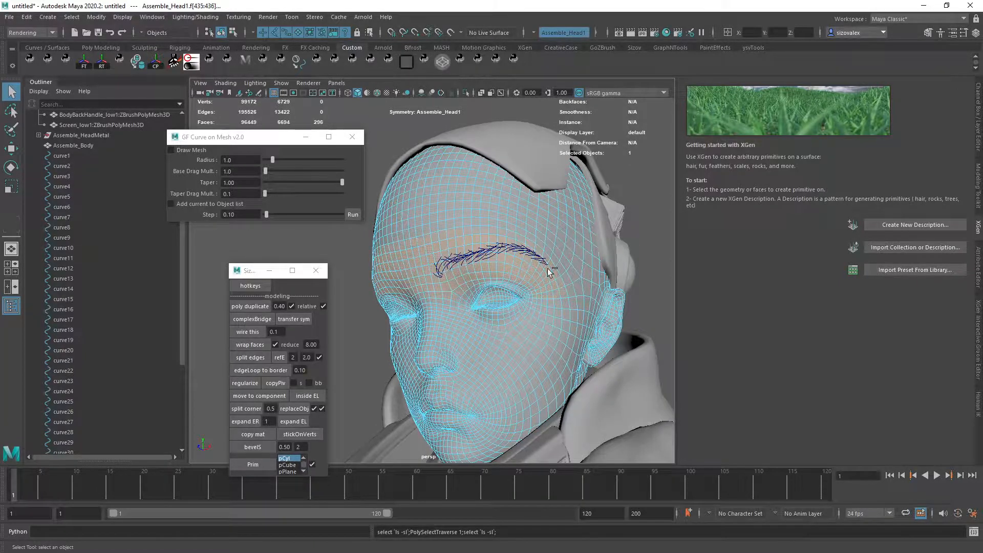
Duplicate the selected brow faces into a separate patch surface
drag(545, 273, 533, 338)
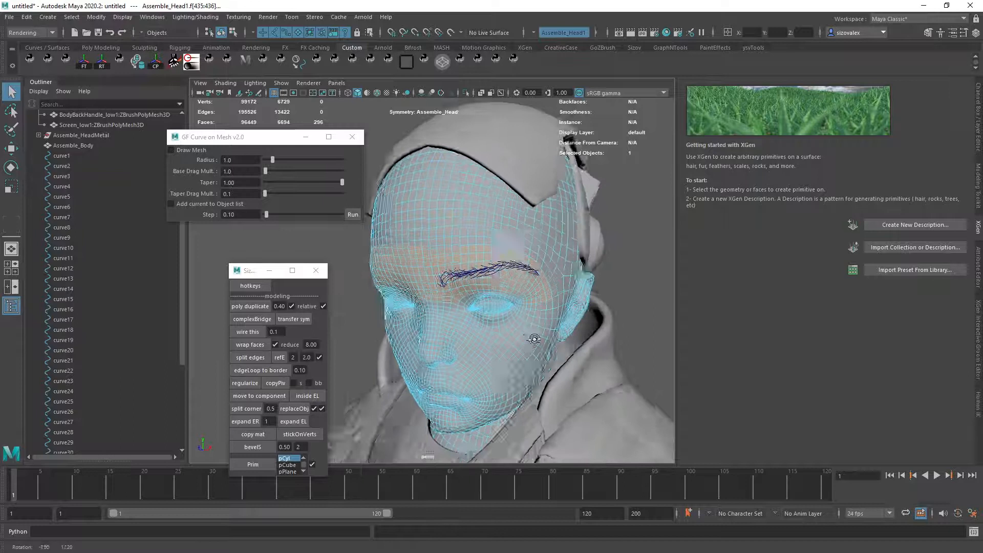
key(space)
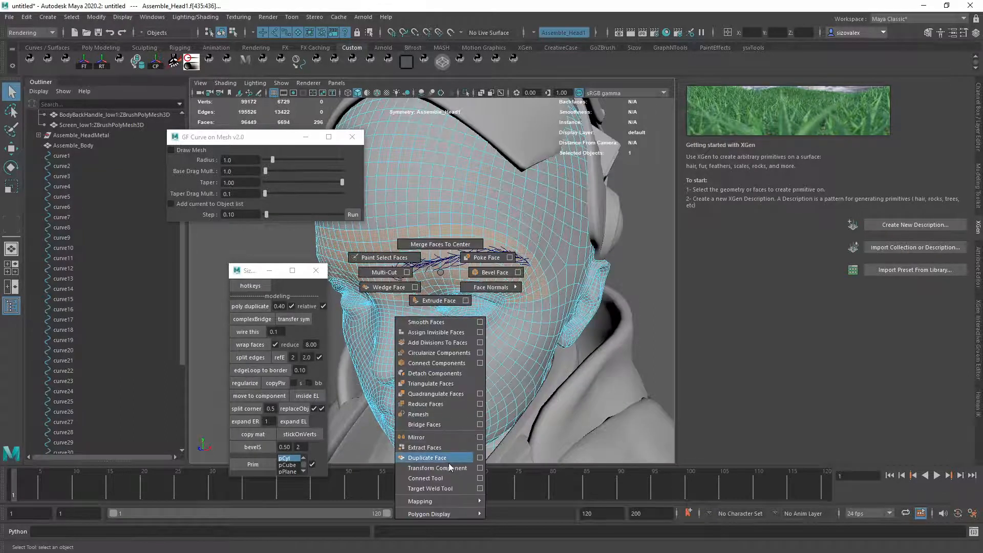
click(424, 447)
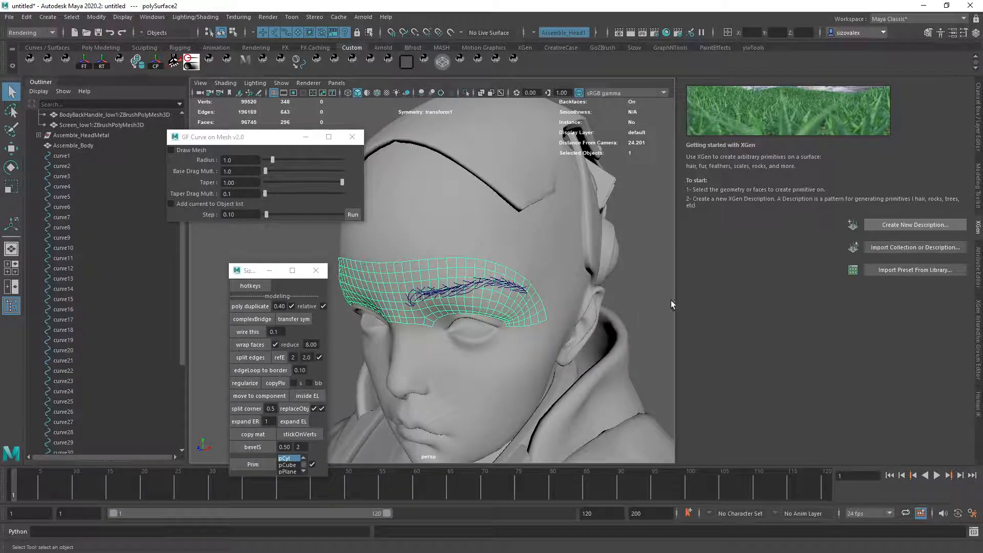
Create Splines description brow_main in collection demo_brows, shaped by guides
click(914, 224)
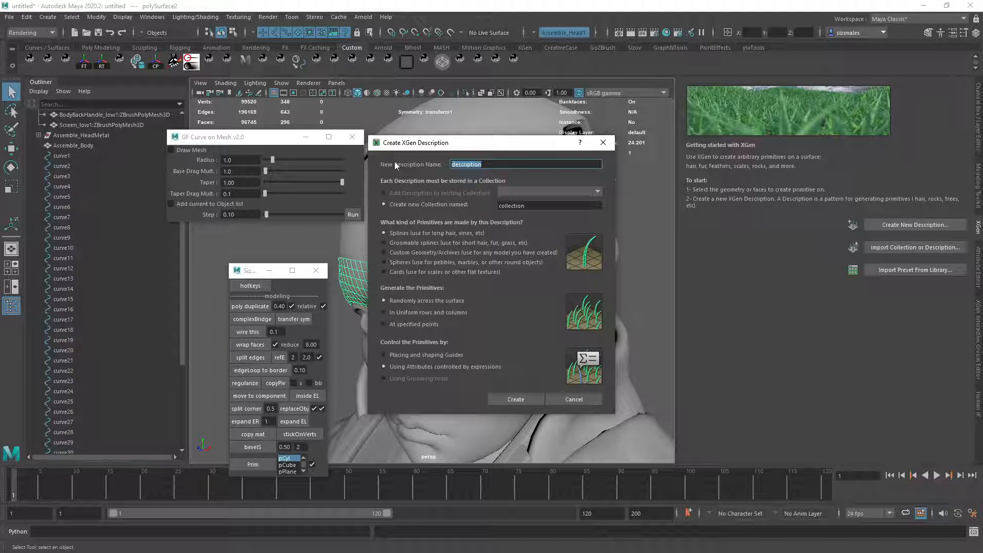
text(brow_main)
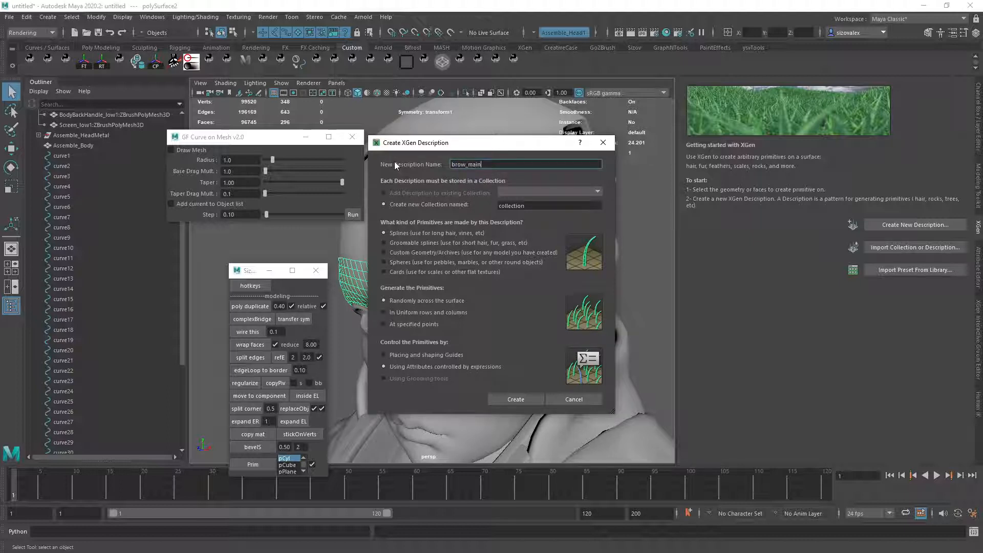
click(549, 205)
text(demo_brows)
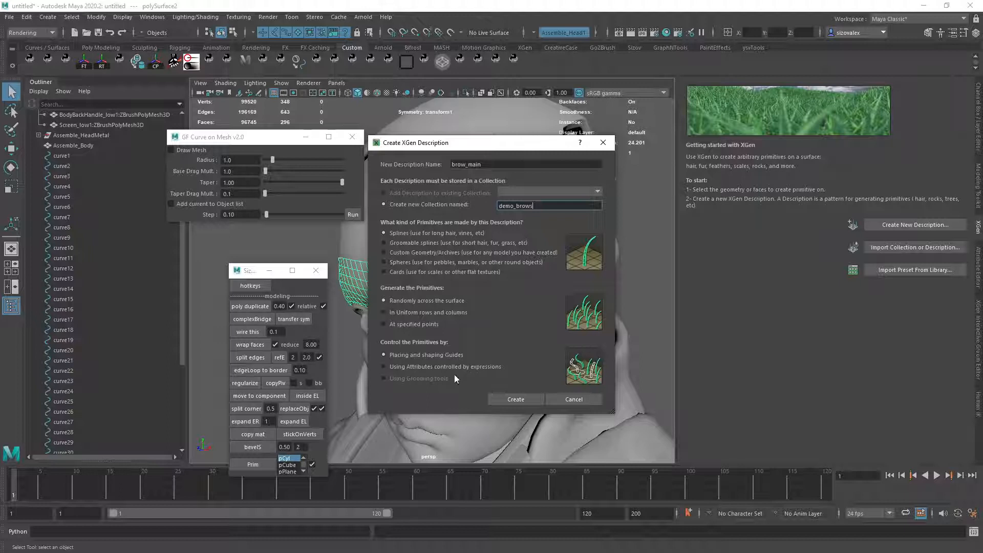
click(516, 399)
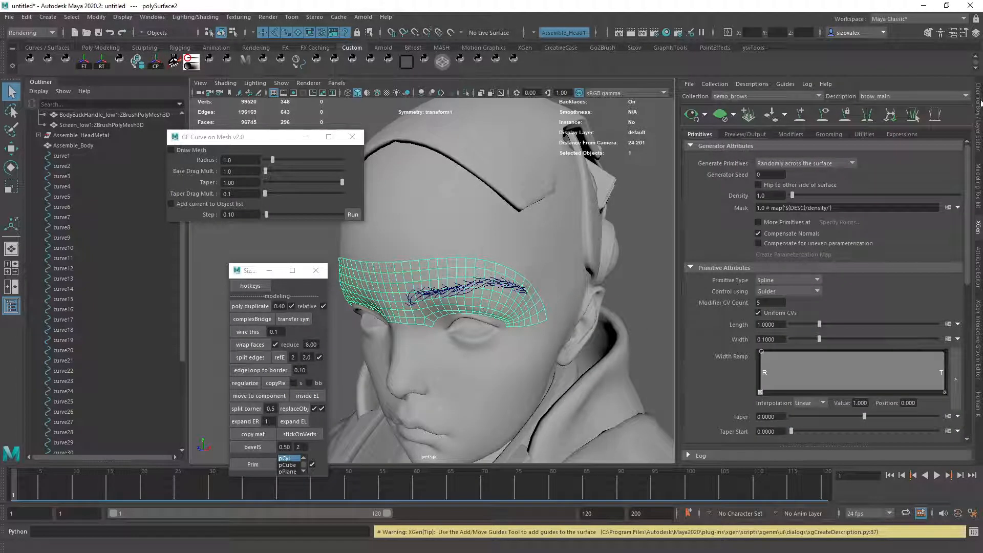
Convert the brow curves to guides and set width 0.01, taper 0.86, taper start 0.46
click(863, 133)
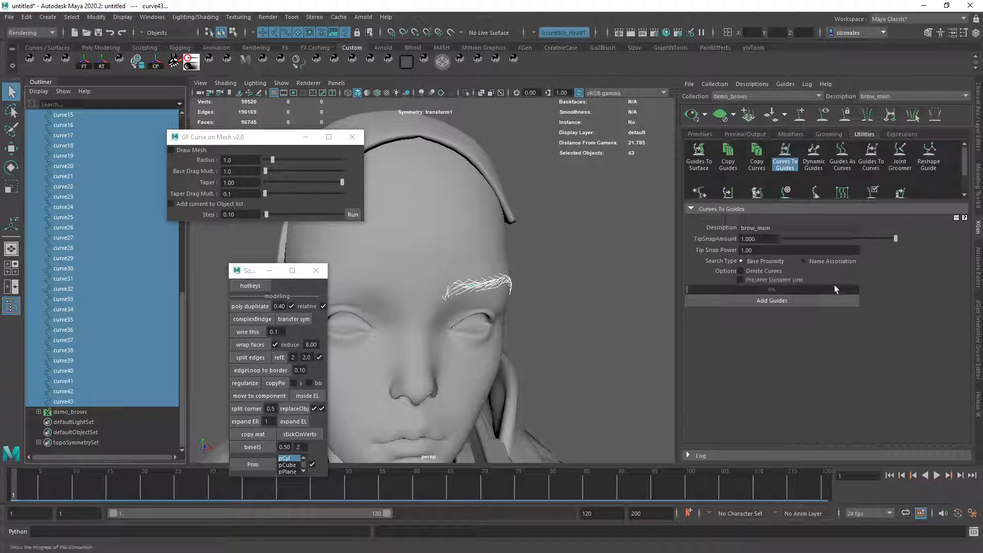
mouse_move(771, 304)
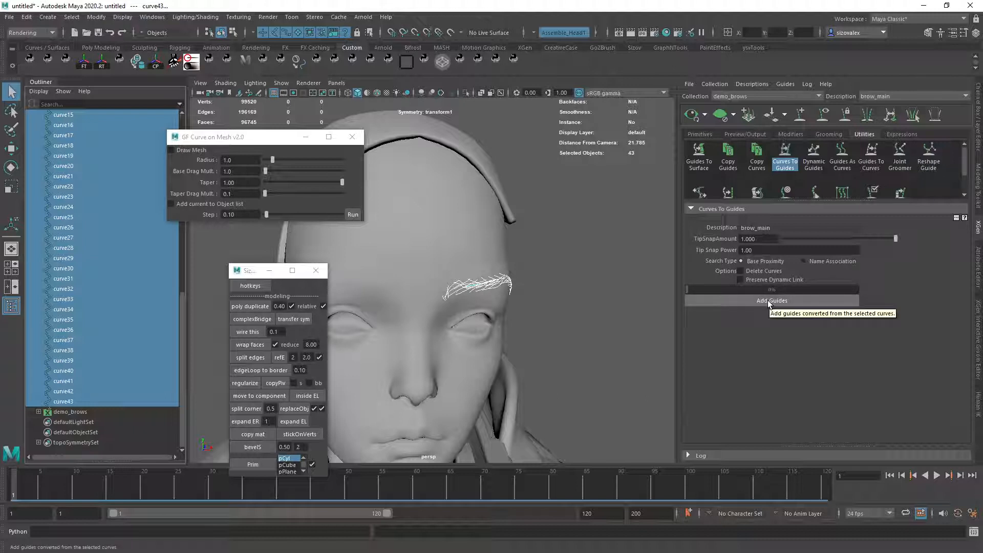
click(771, 300)
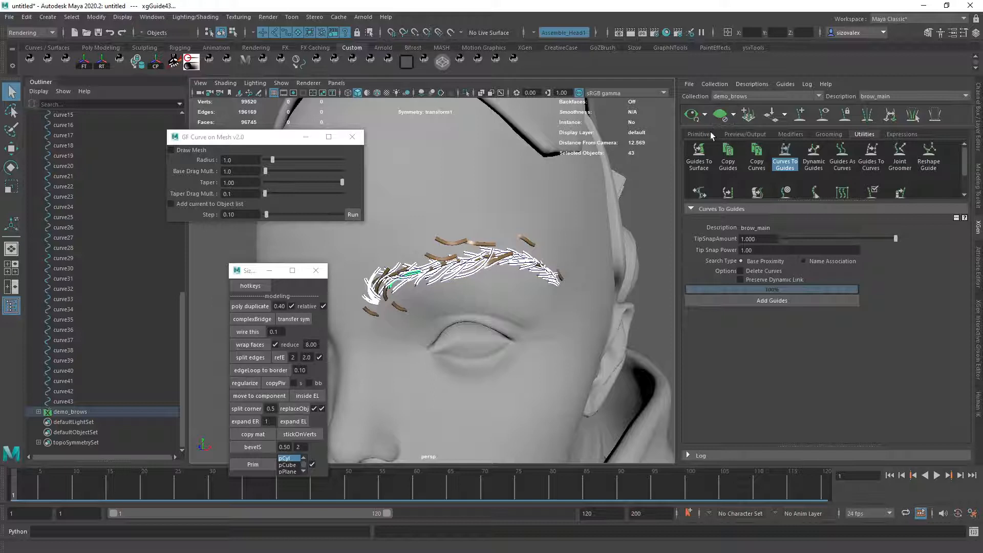
click(698, 134)
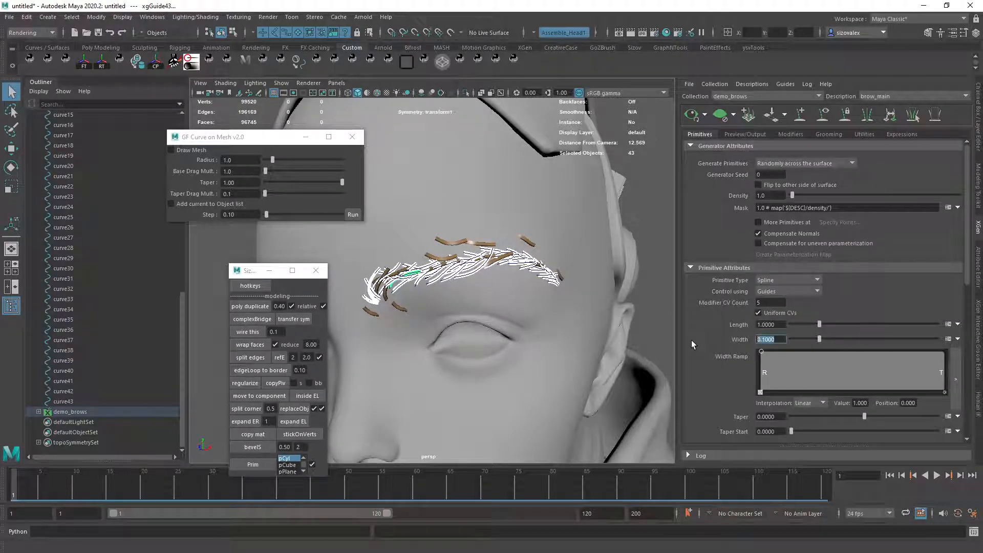
click(771, 339)
text(0.04)
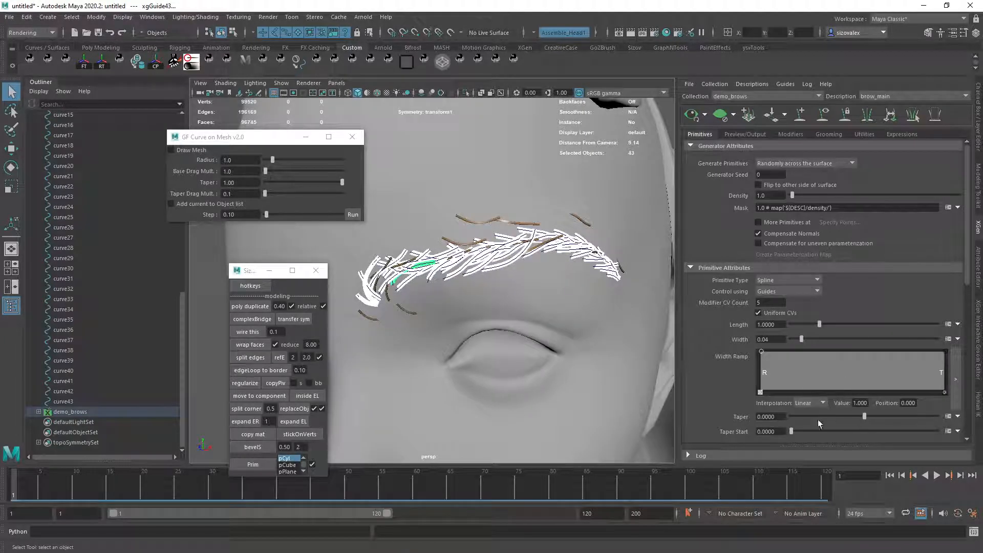
drag(793, 415, 865, 416)
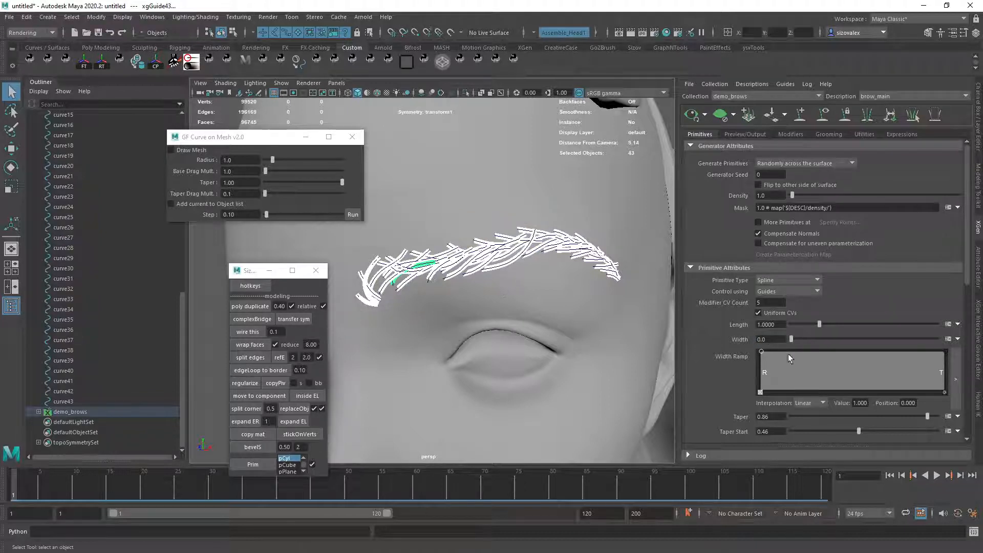
click(771, 339)
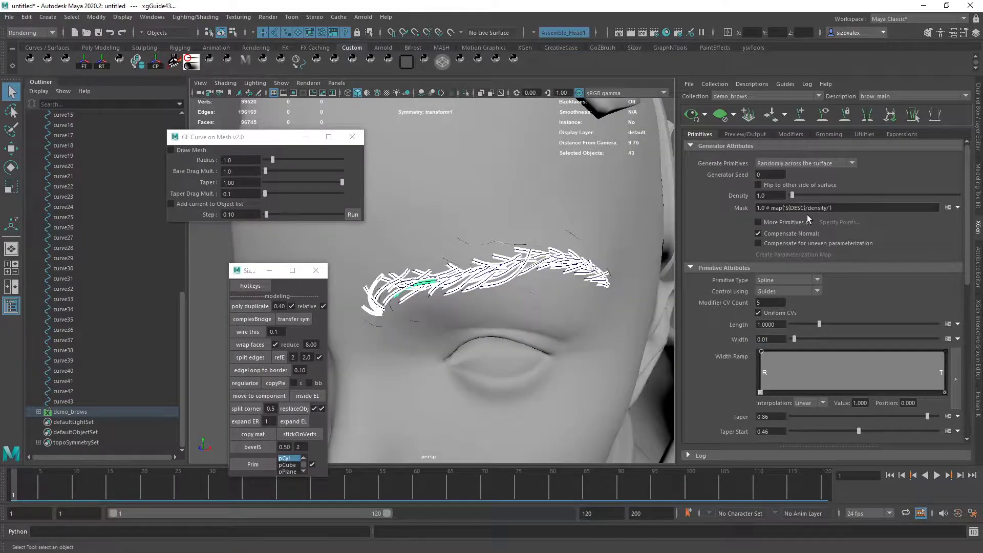
Set Density to 180 and preview the dense eyebrow hair
text(100.0)
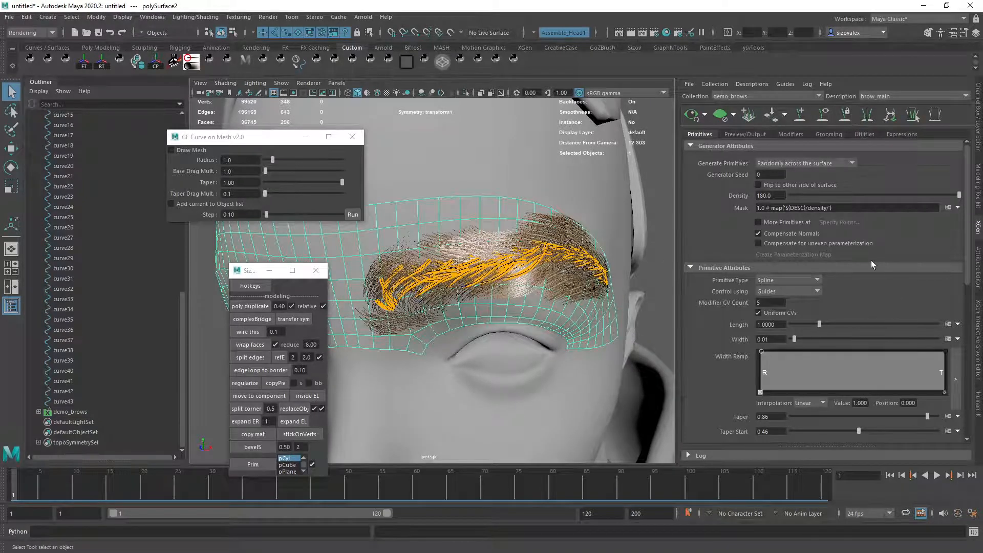
click(695, 145)
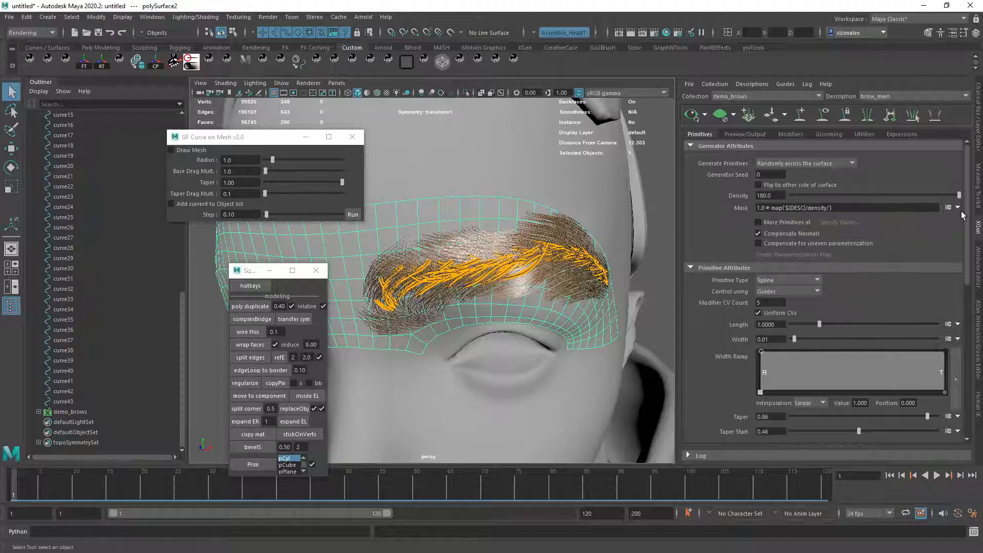
click(957, 207)
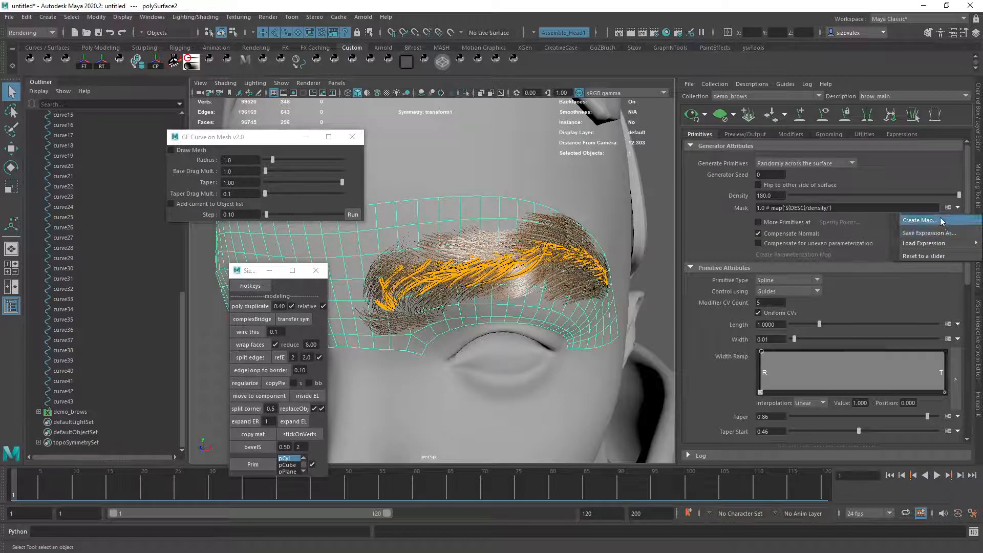
Create a black 'mask' paint map at resolution 44 for the density mask
click(921, 220)
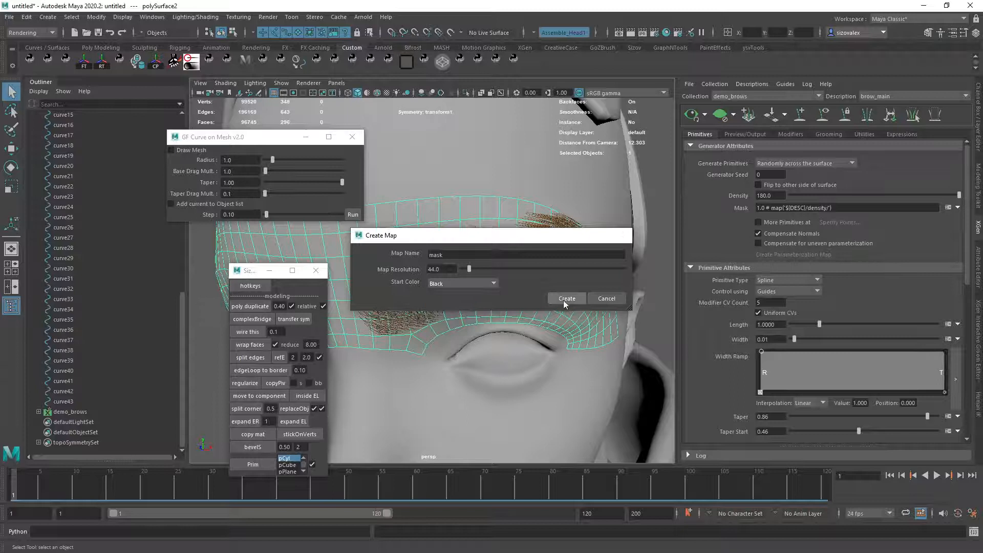
click(565, 298)
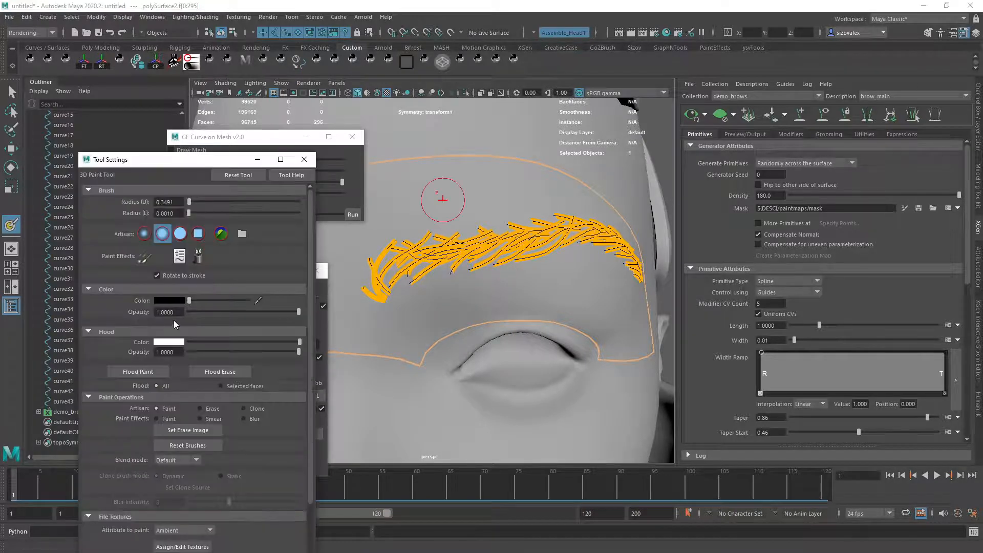
Switch the paint colour to white and paint the brow shape on the mask in two strokes
click(169, 300)
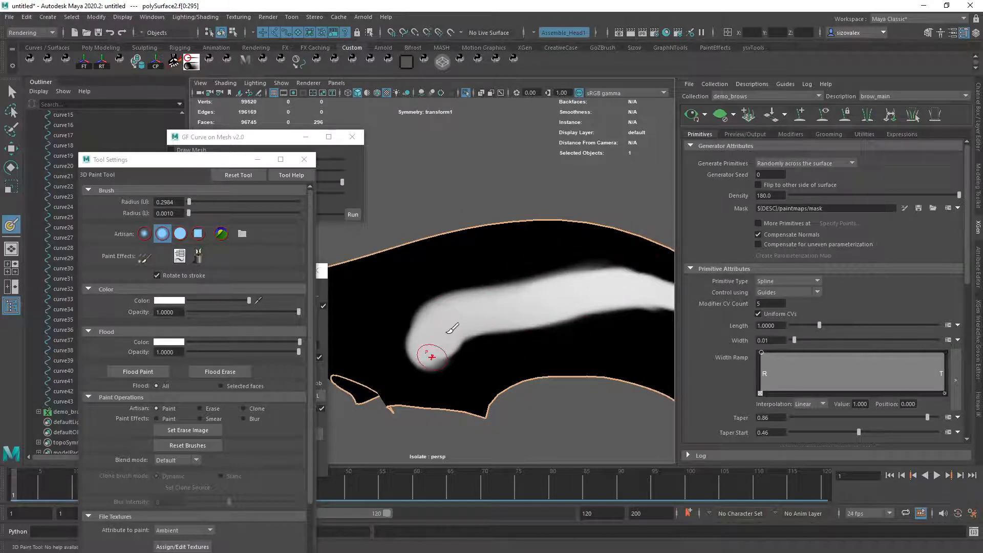
drag(433, 357, 527, 364)
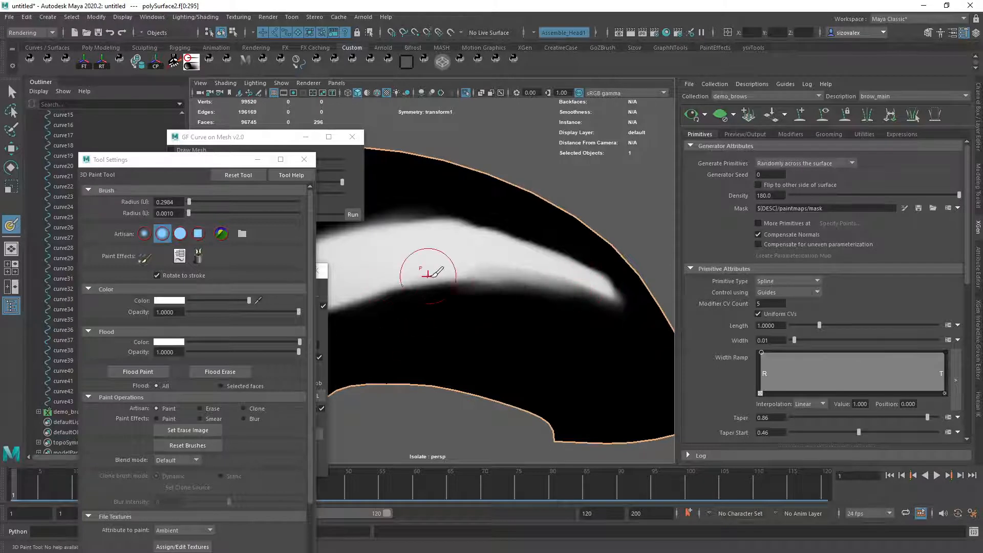
drag(426, 273, 633, 363)
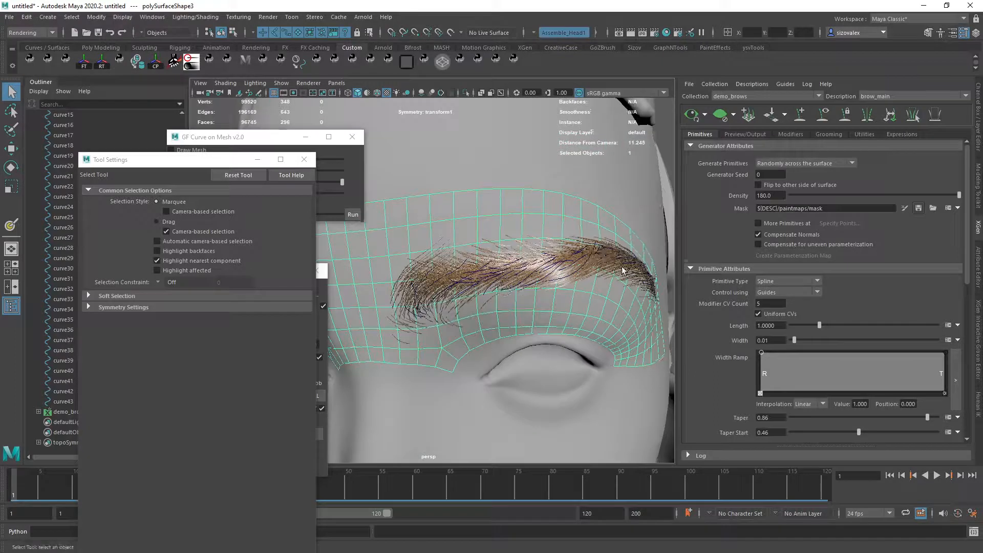
Zoom in on the eyebrow and bring up the Add Modifier list for brow_main
drag(621, 270, 470, 261)
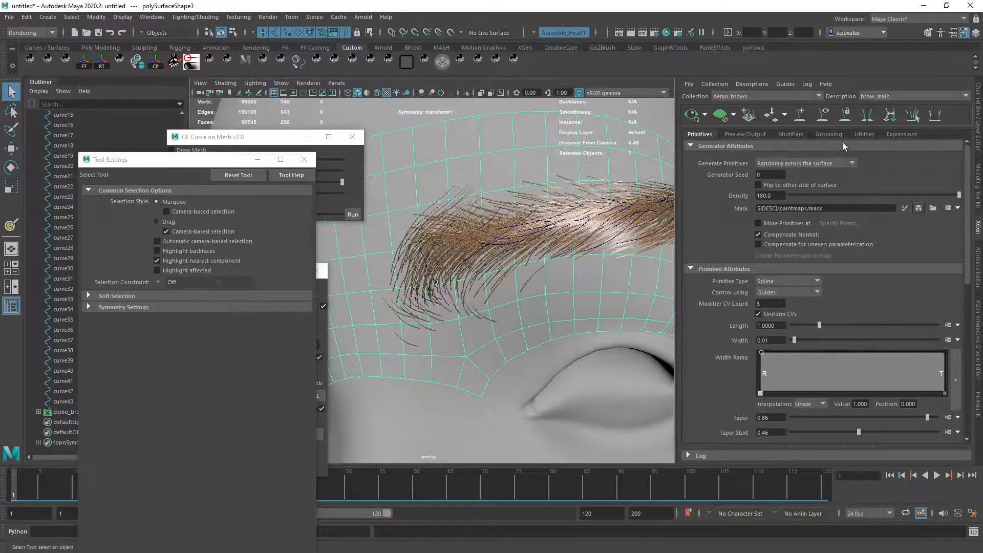
click(828, 135)
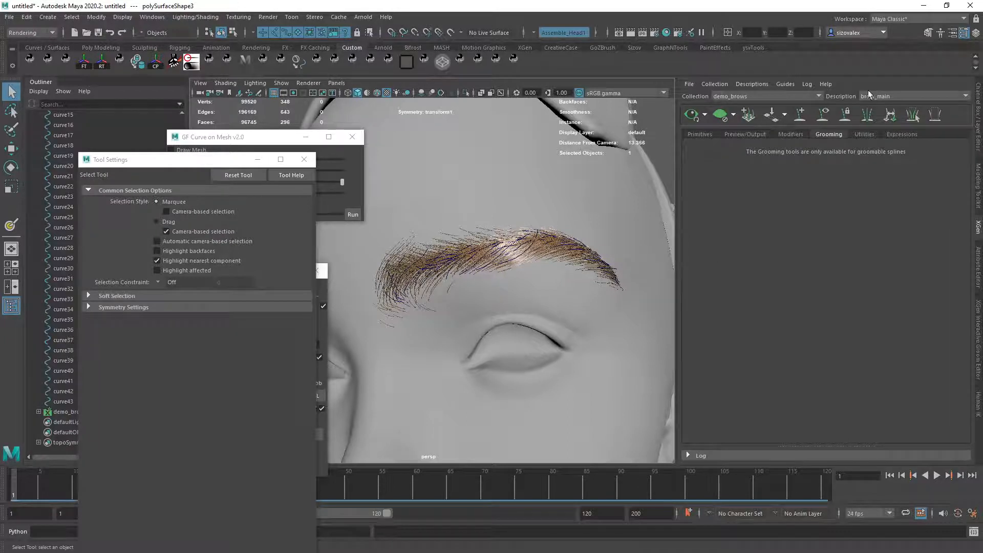
click(864, 134)
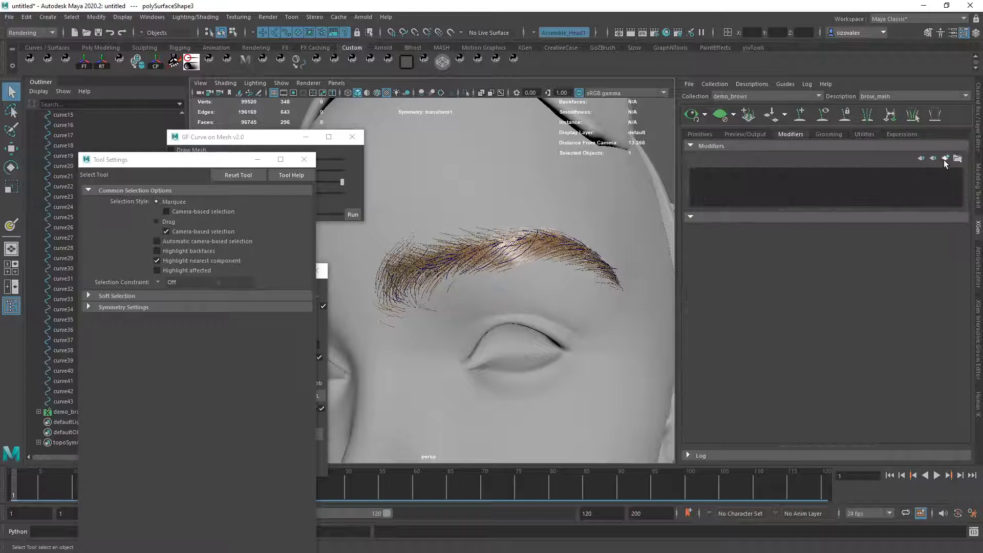
click(958, 158)
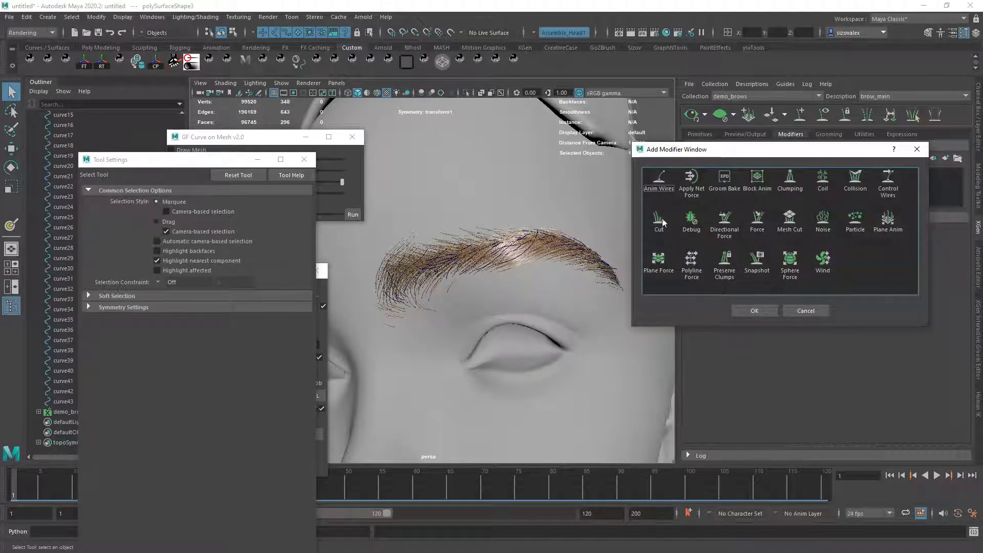
Add a Clumping modifier to brow_main and return to mask painting
click(790, 181)
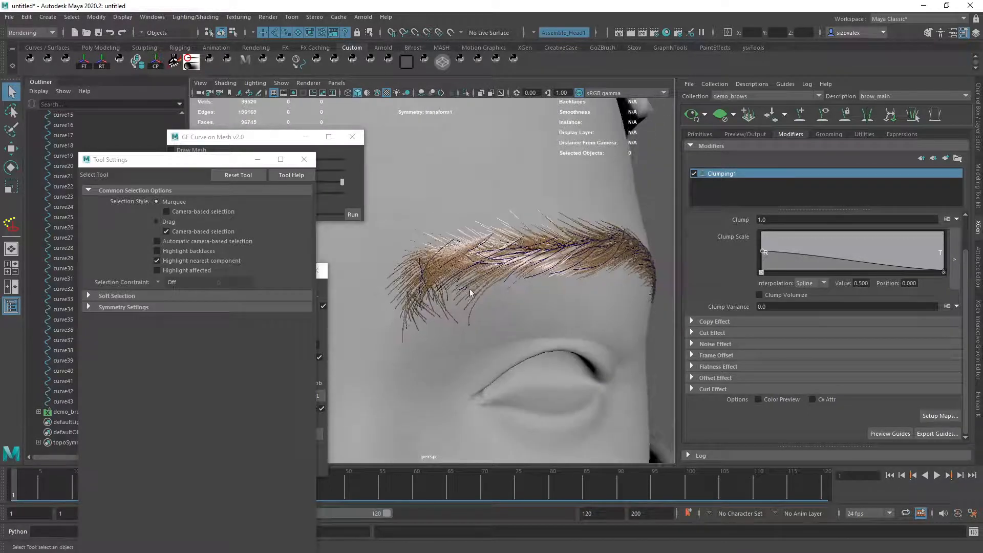
click(699, 134)
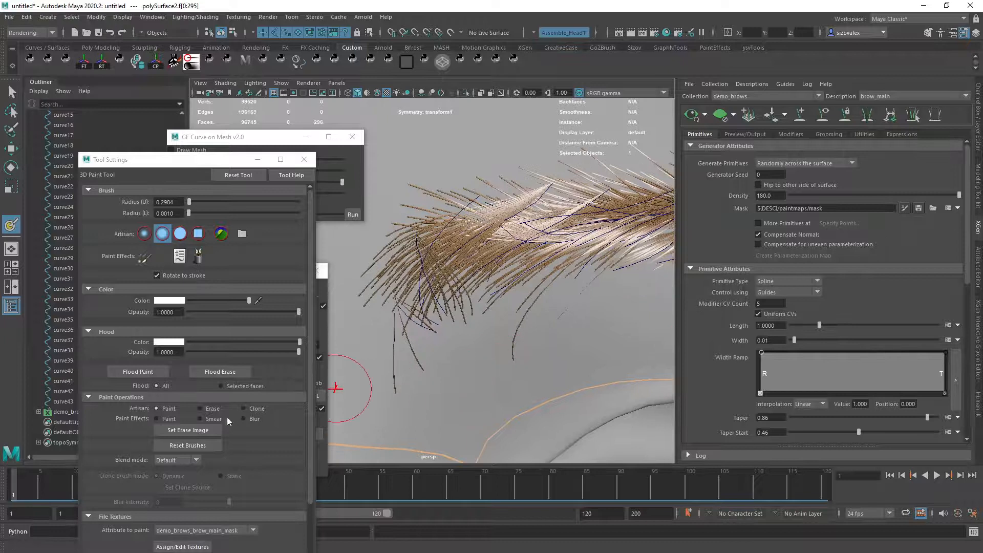
Change the stroke mode from Paint Effects to Paint and set the colour to black
click(145, 256)
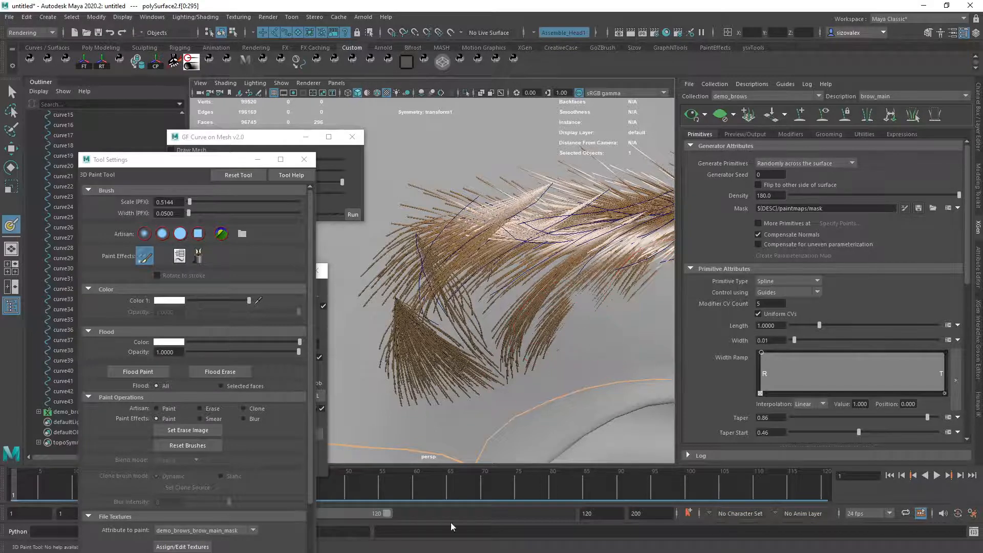
click(170, 342)
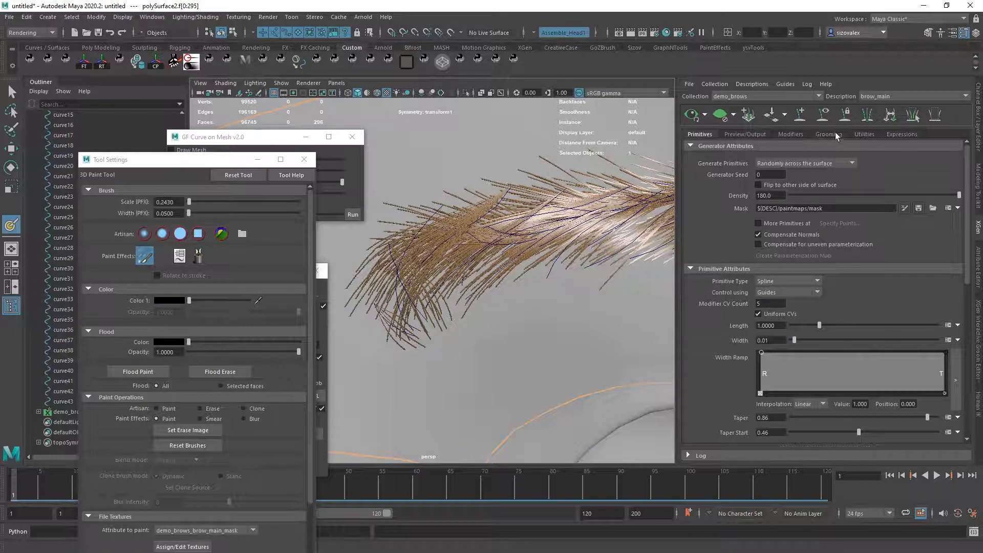
Make the Clump Scale ramp linear and pull down a newly added midpoint
click(863, 135)
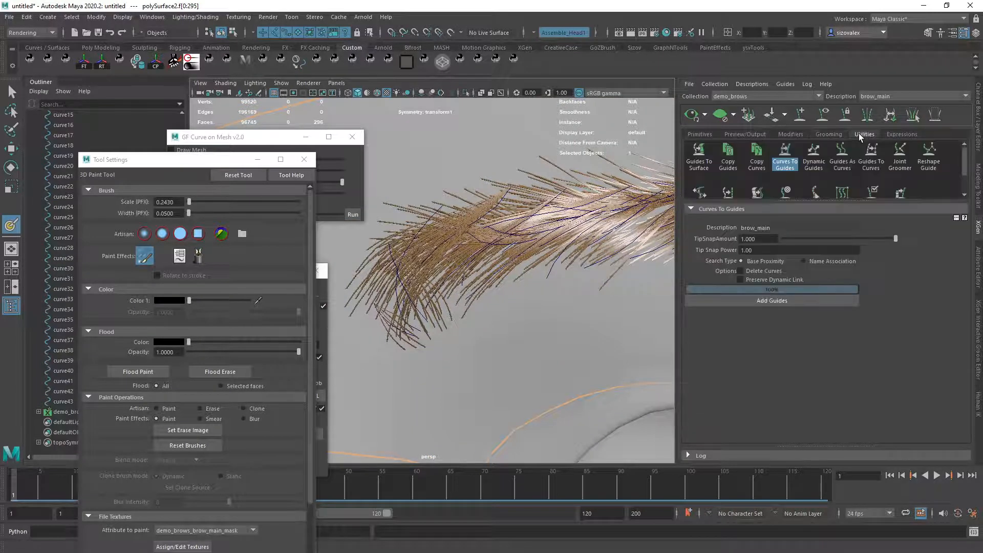
click(790, 134)
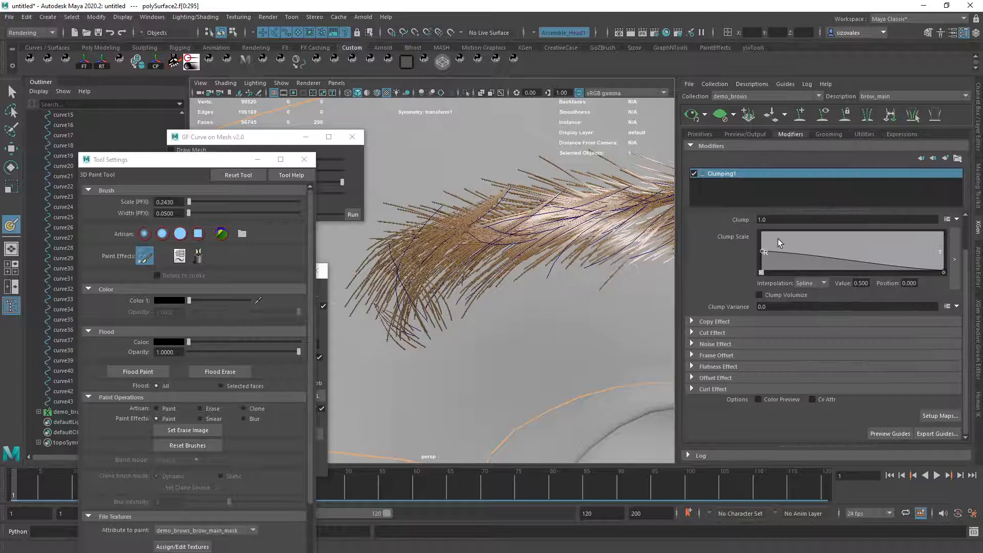
drag(777, 243, 810, 254)
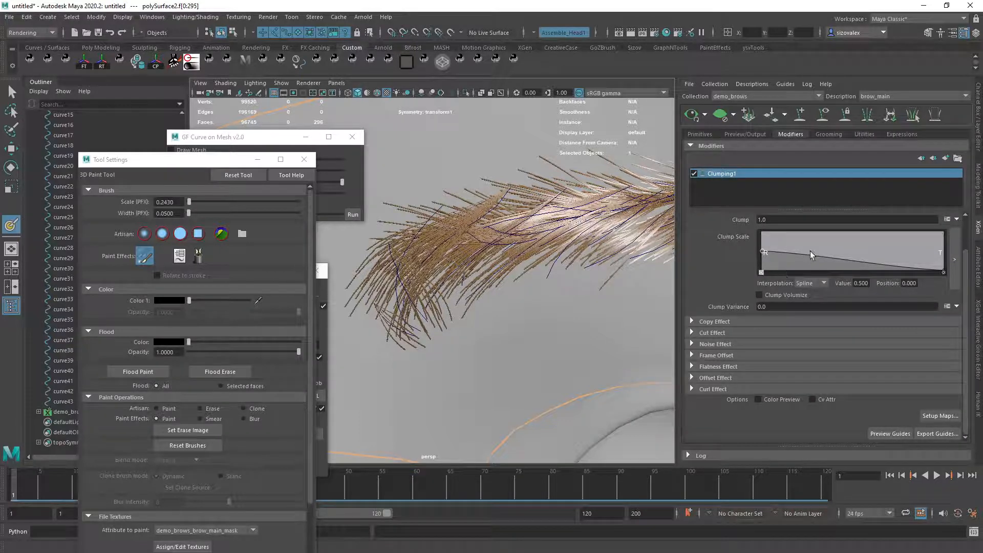
click(809, 283)
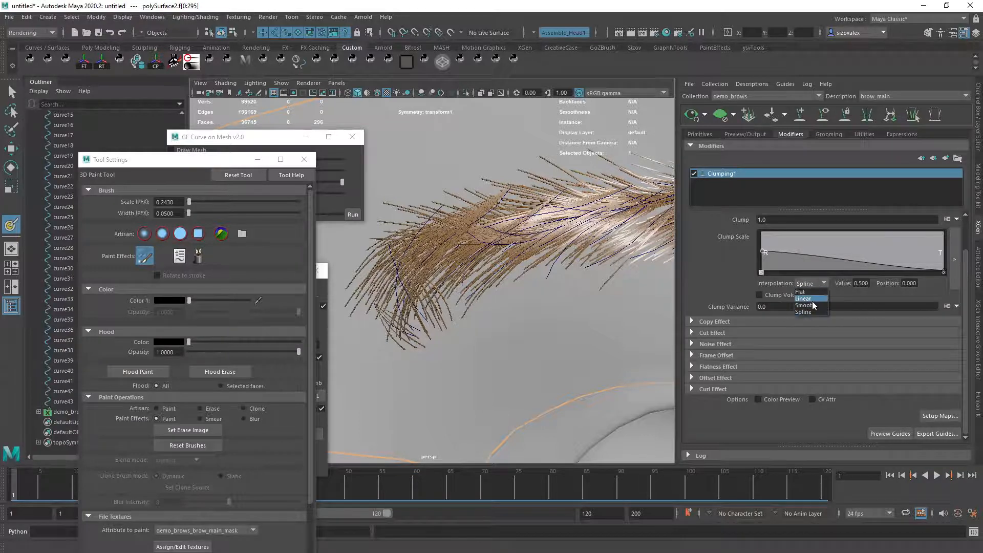
click(803, 299)
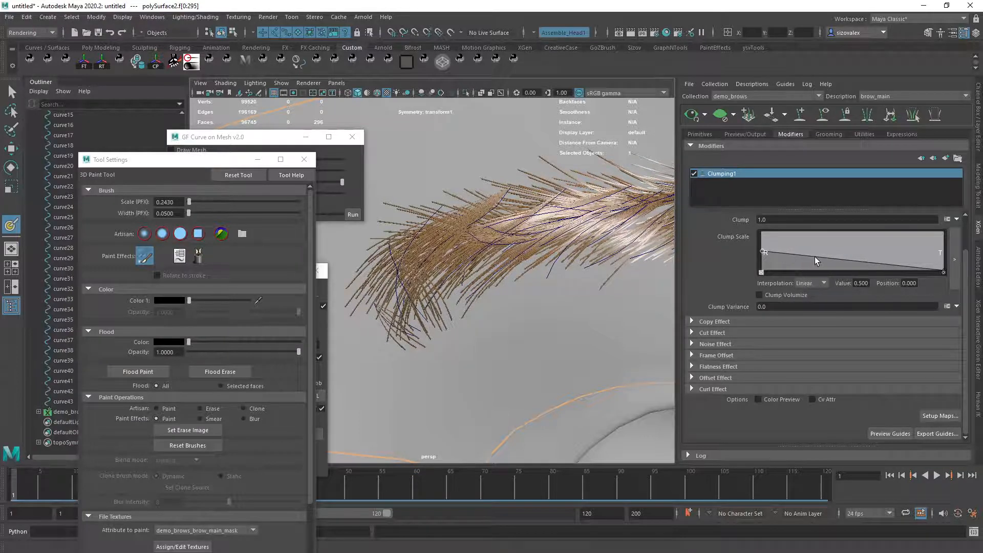
drag(764, 252, 770, 262)
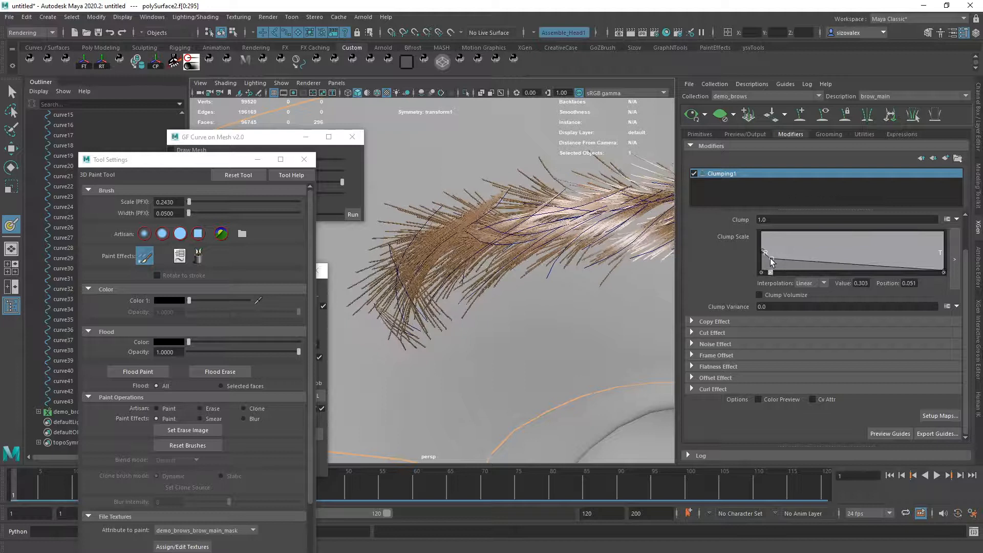
drag(765, 256, 827, 266)
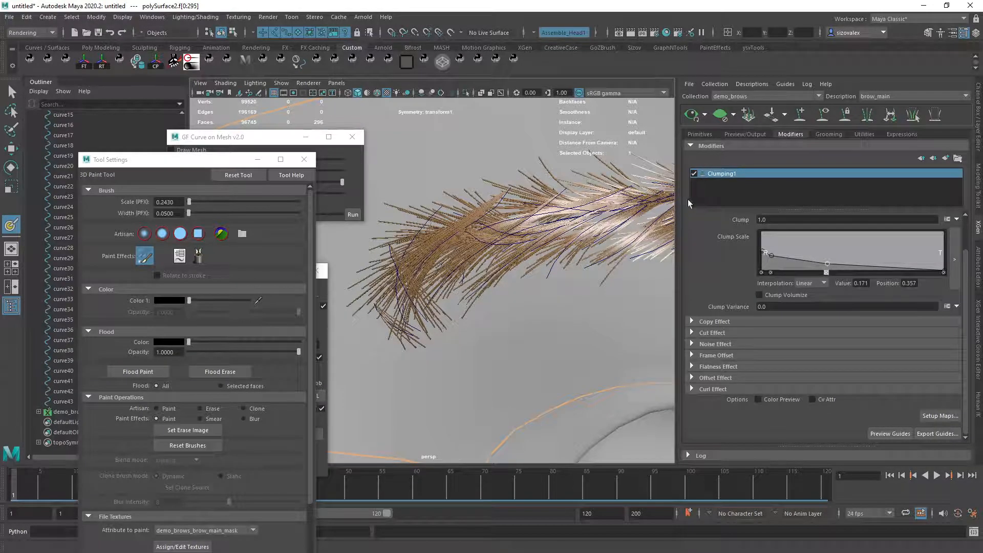
click(698, 134)
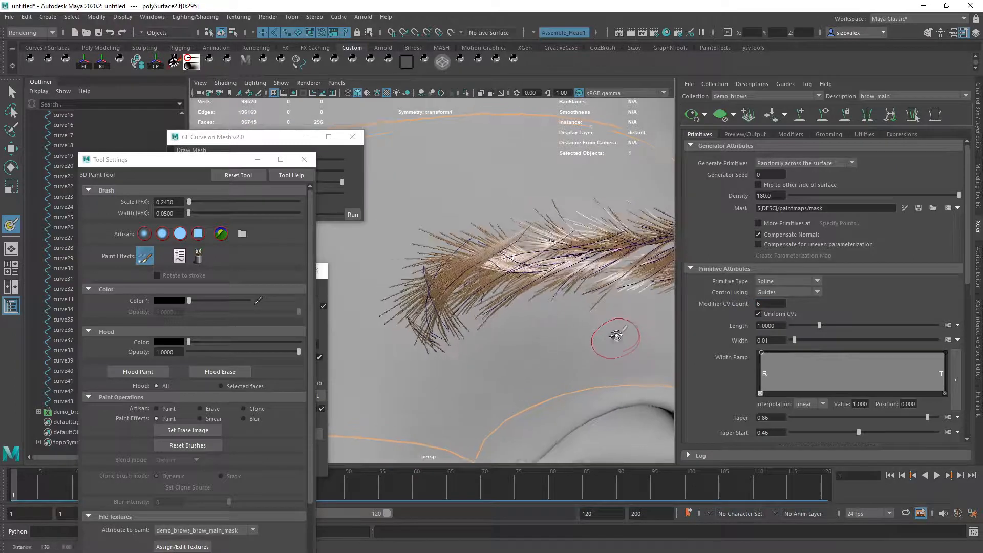
Enter 12 as the Modifier CV Count
text(12)
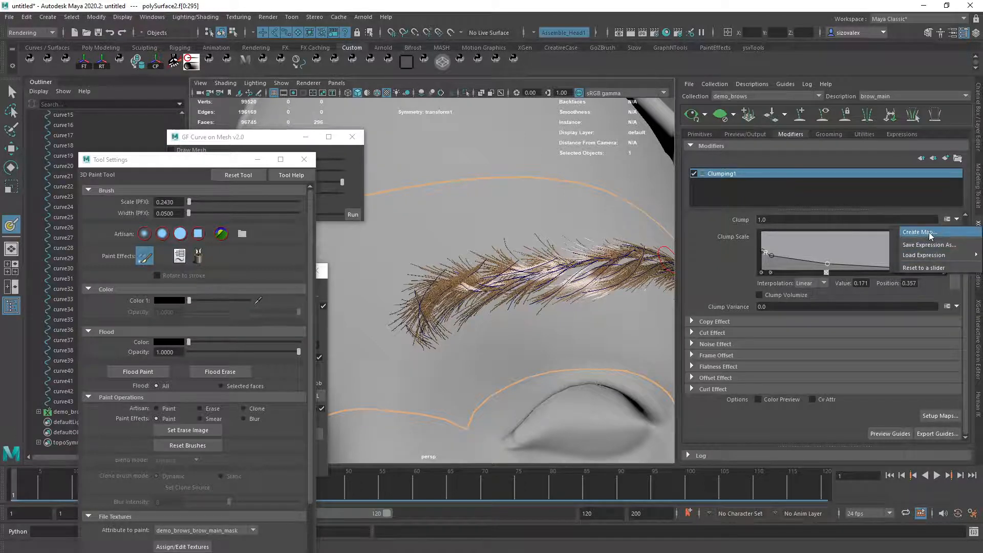
Create a map named 'clump' to drive the Clump attribute
click(919, 232)
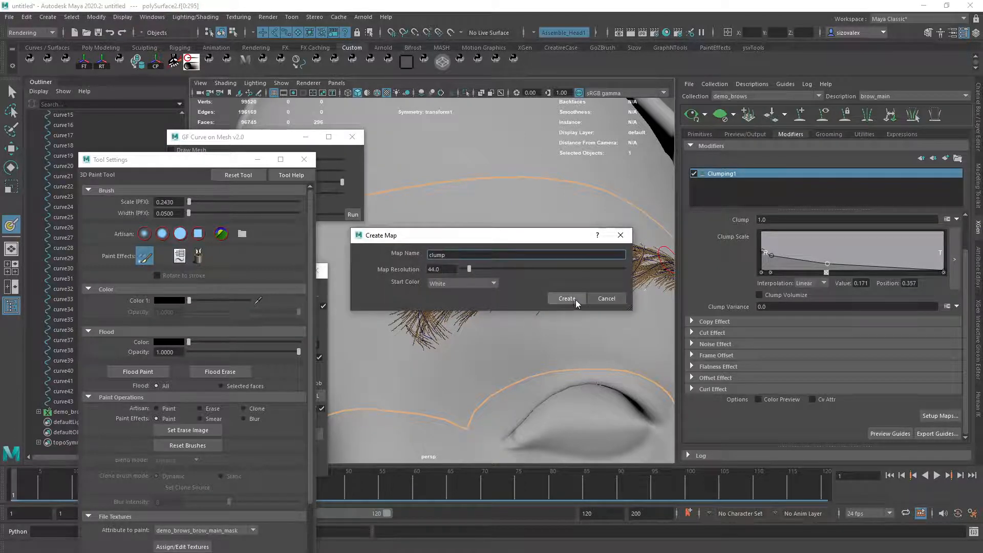
click(564, 298)
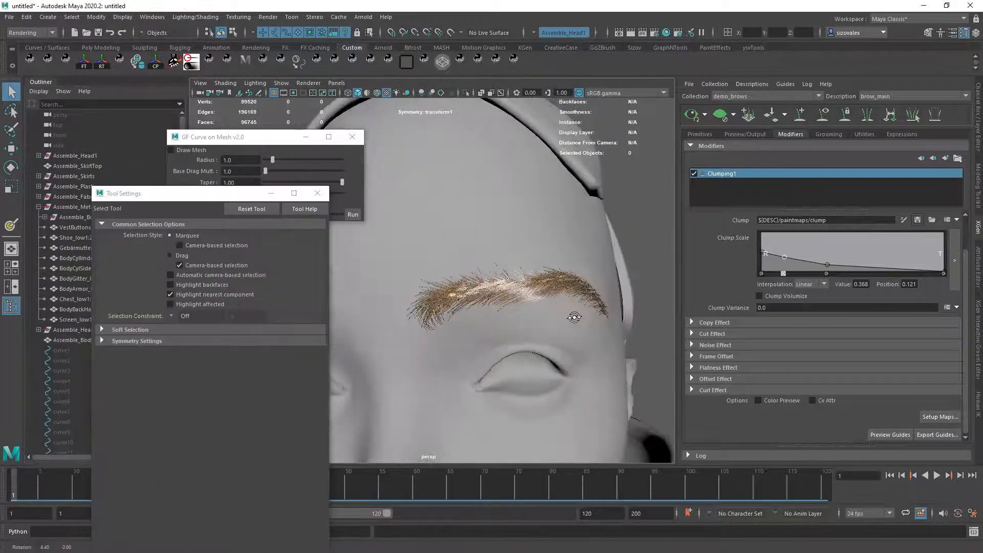
Orbit the view around the clumped eyebrow to inspect it
drag(573, 317, 548, 323)
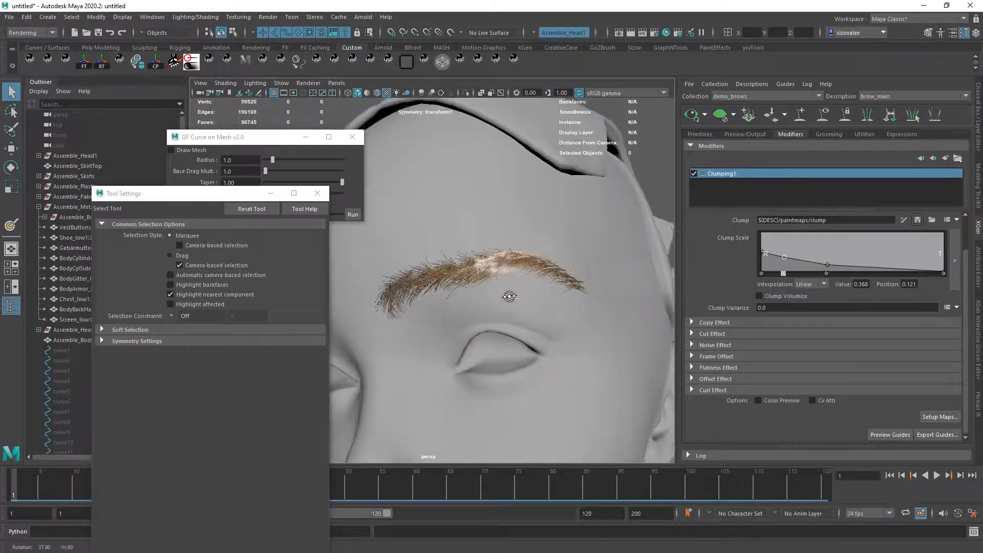
drag(509, 296, 426, 305)
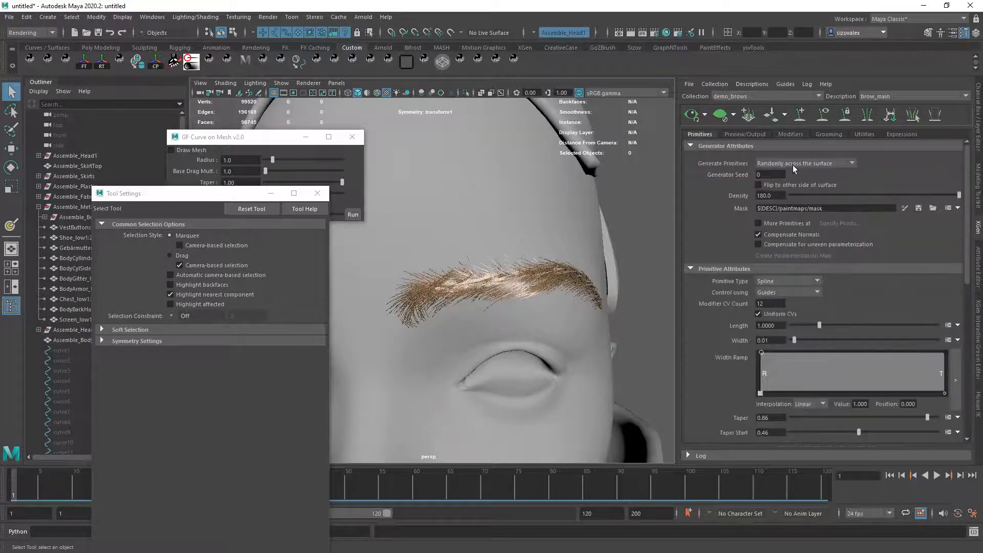
Keep random distribution across the surface and lower brow density to about 112
click(805, 162)
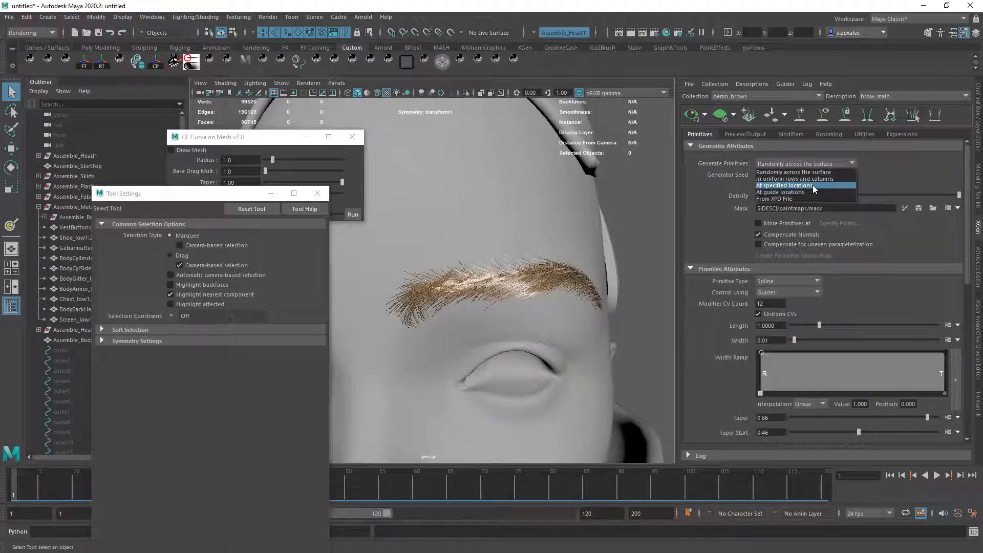
click(784, 185)
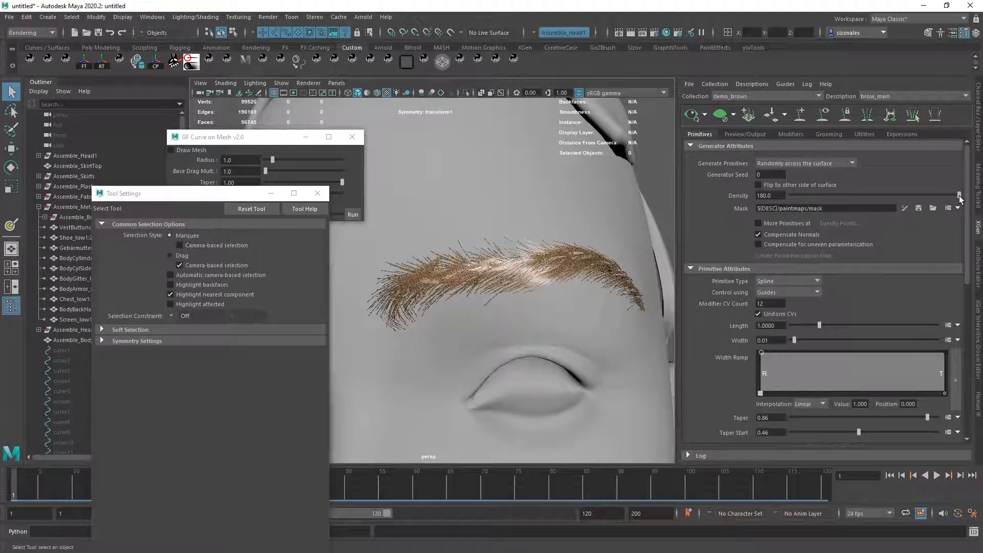
drag(959, 195, 885, 195)
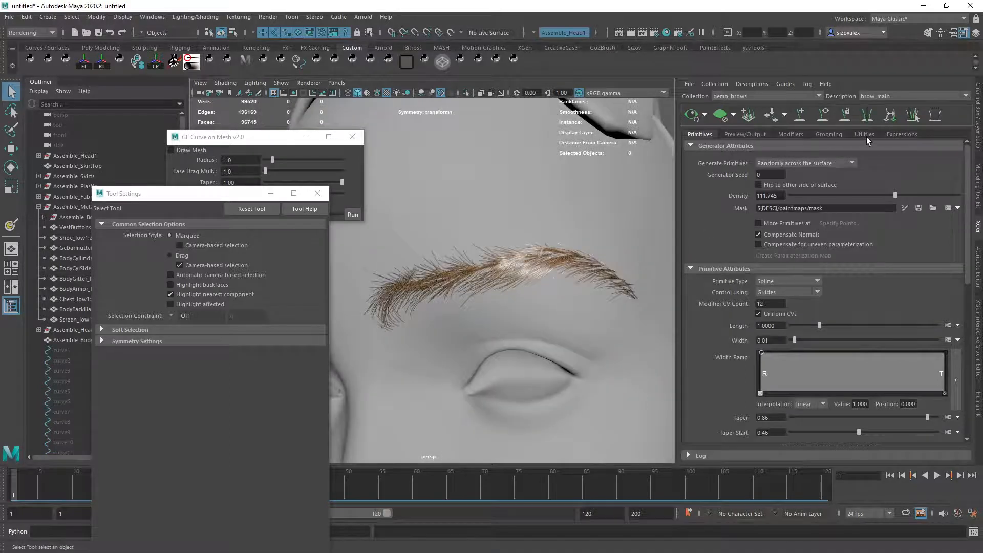
click(790, 133)
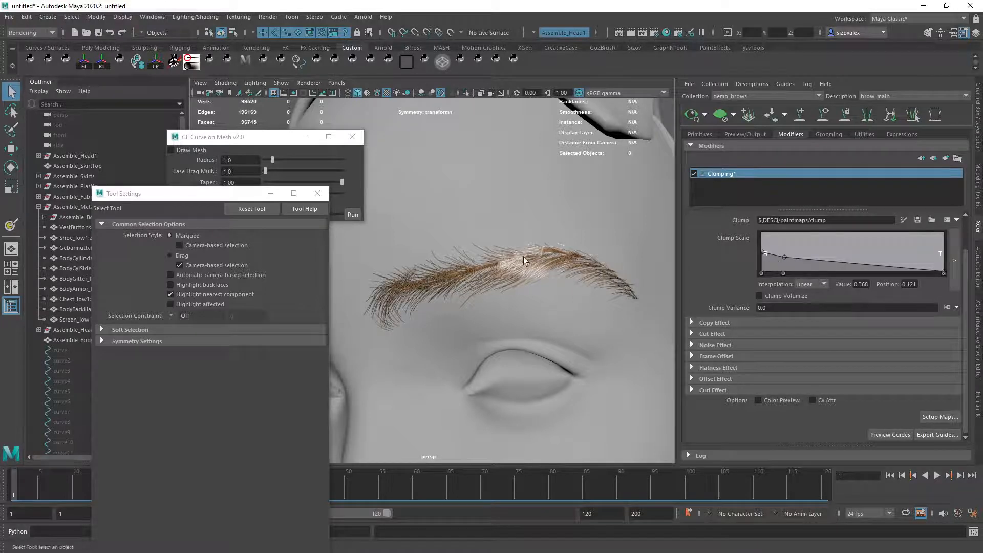
Adjust the view onto the brow patch for painting the clump map
drag(520, 263, 462, 304)
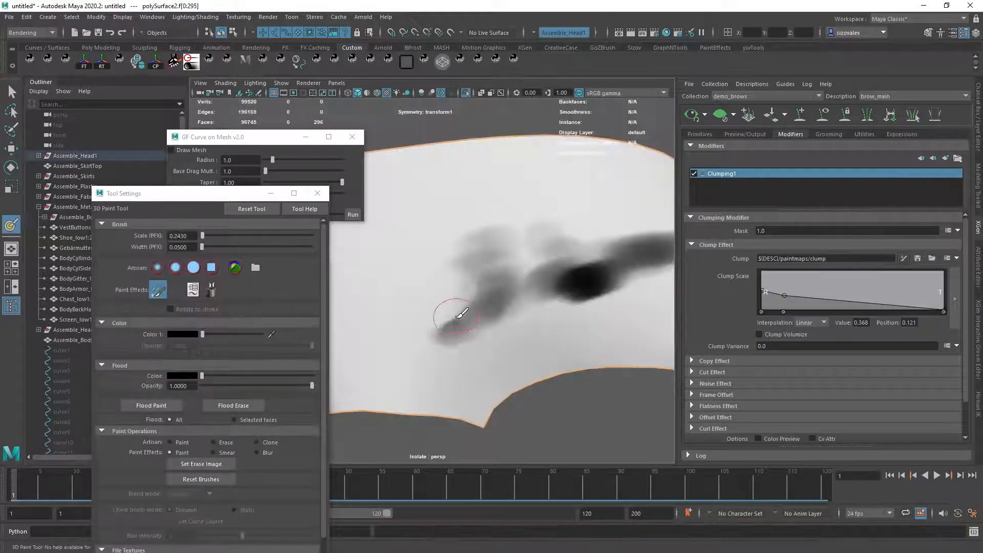
Paint a dark clump stroke across the brow patch on the clump map, then soften it
drag(458, 313, 449, 344)
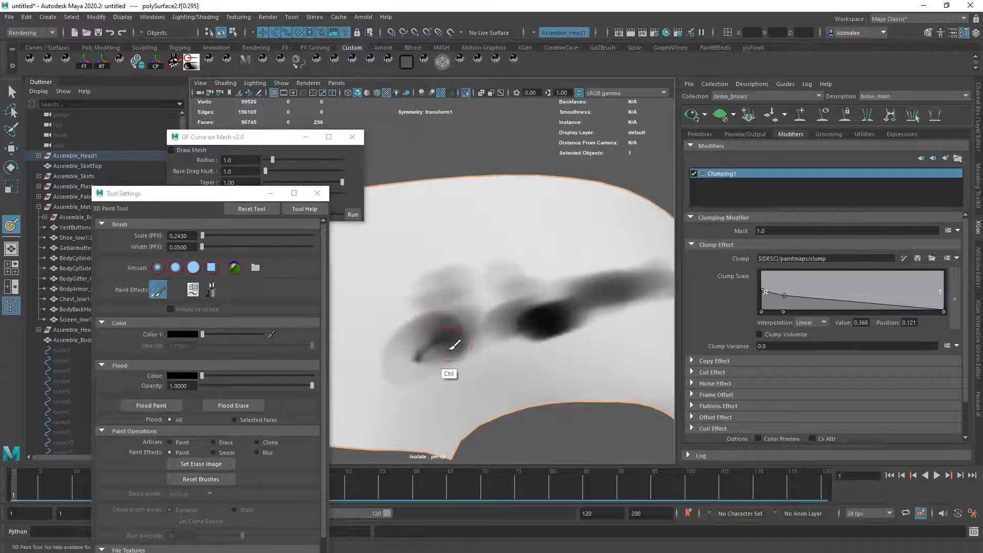
drag(451, 344, 401, 342)
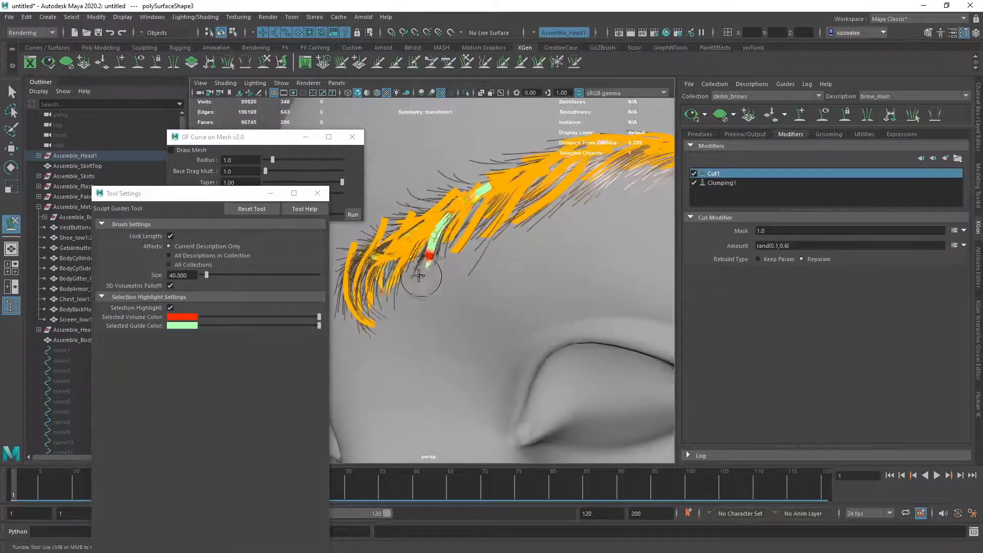
Sculpt the guides at the brow's inner end, then comb guides along its upper edge
drag(419, 275, 545, 113)
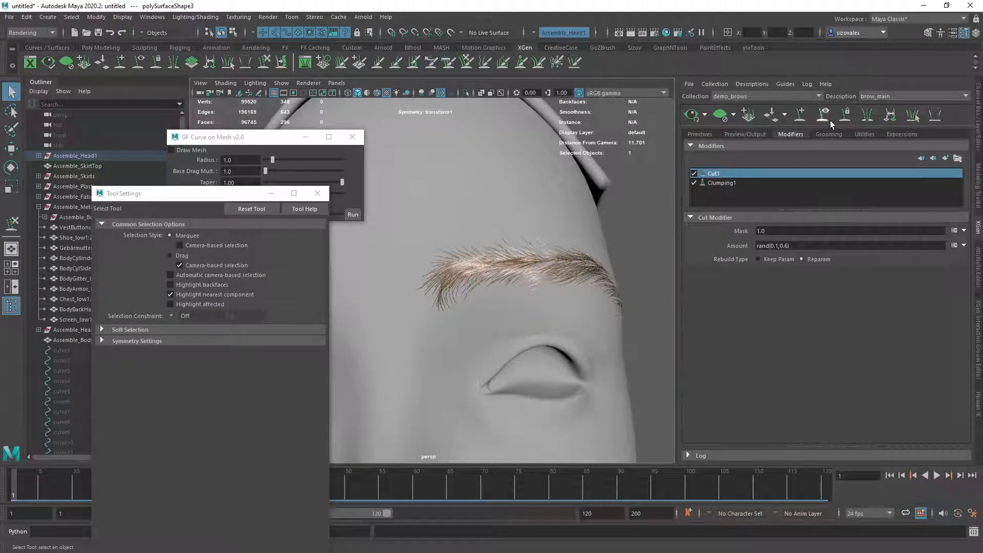
click(492, 259)
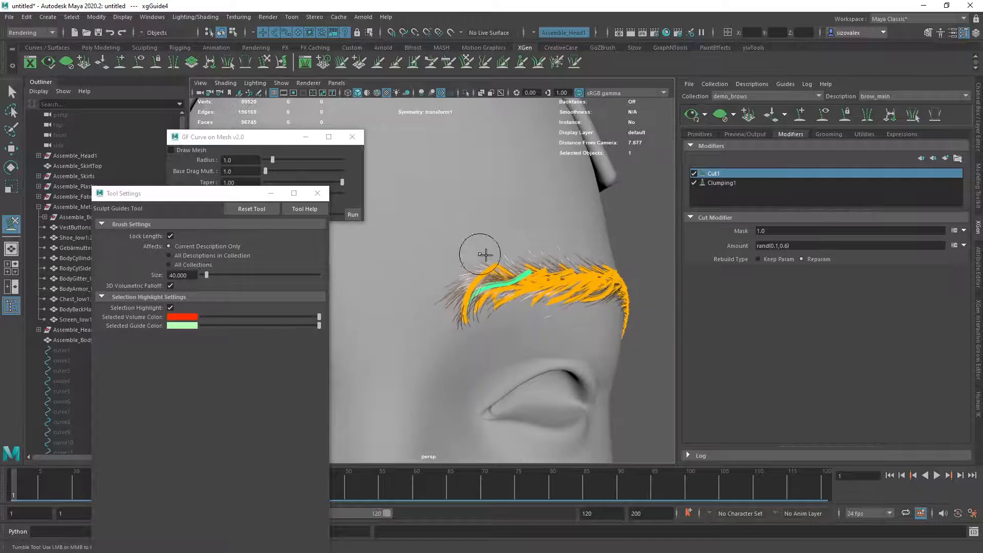
drag(480, 254, 508, 257)
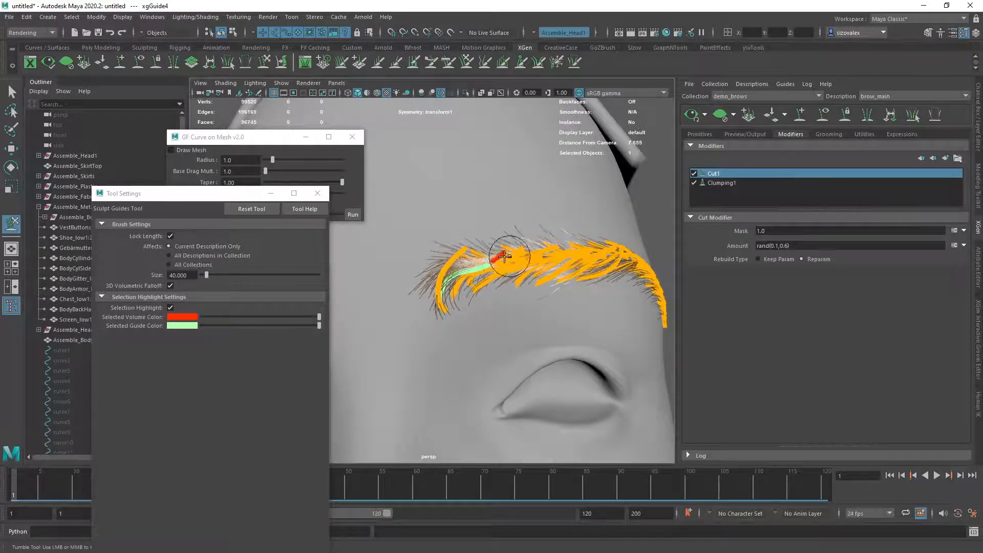